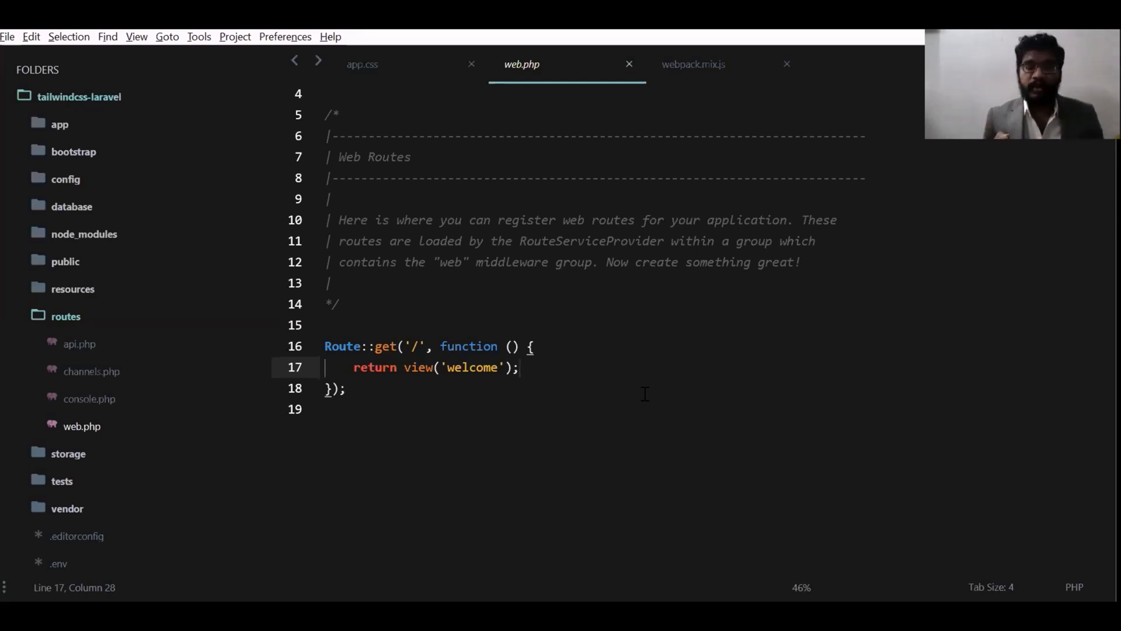
Step: Write Route::get("/get-data", "MainController@getData") on a new line below the welcome route in web.php
{"action": "left_click", "coordinate": [521, 366]}
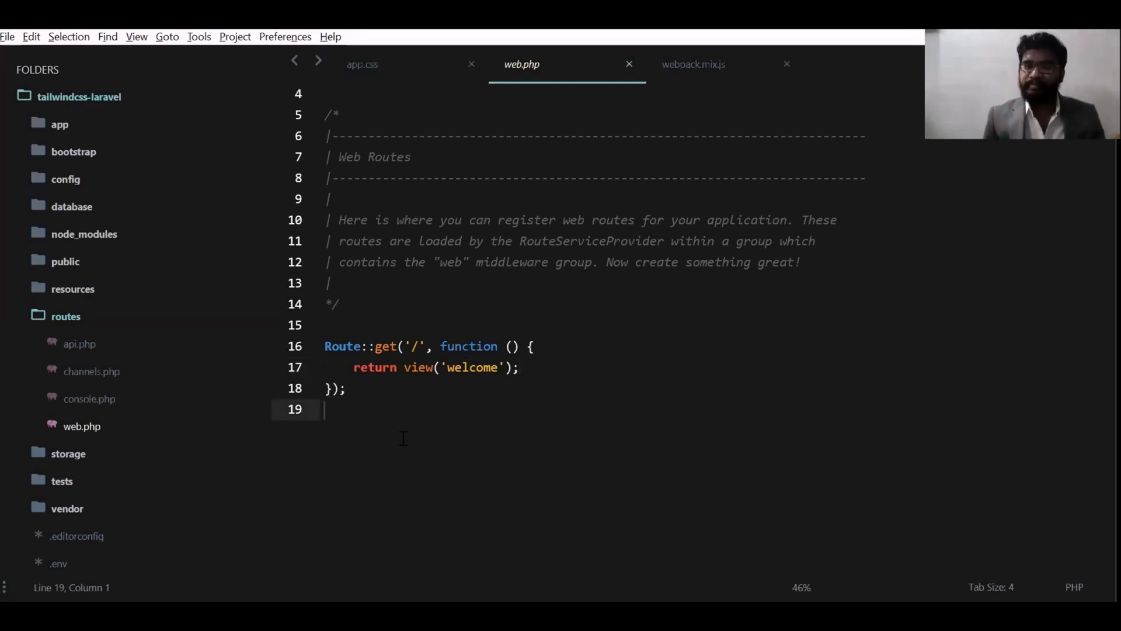
{"action": "type", "text": "Route"}
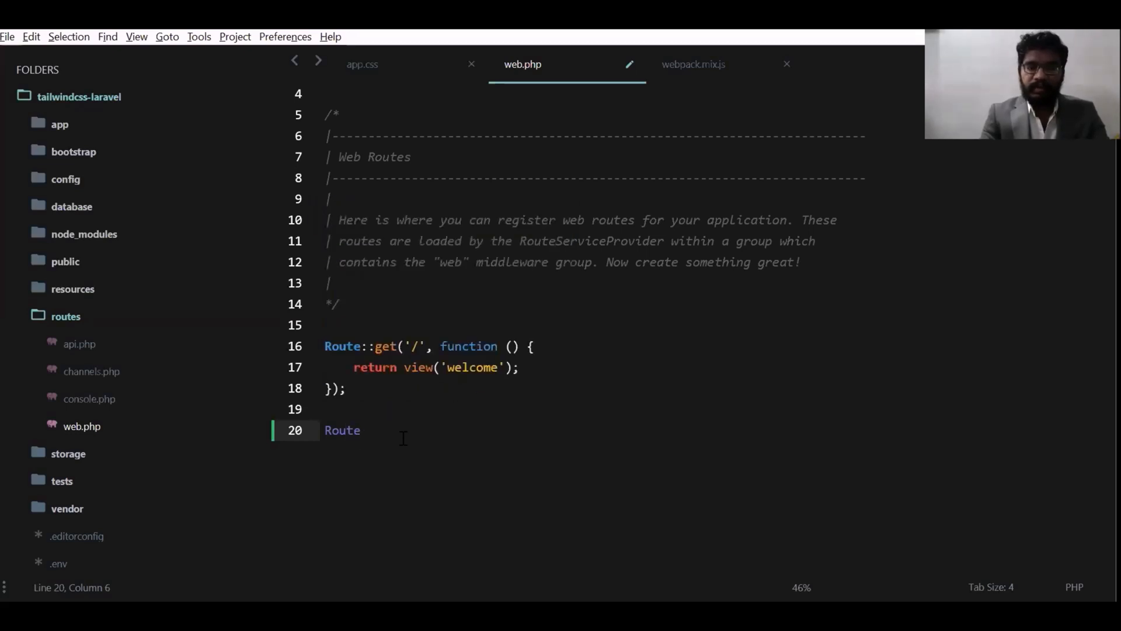
{"action": "type", "text": "::"}
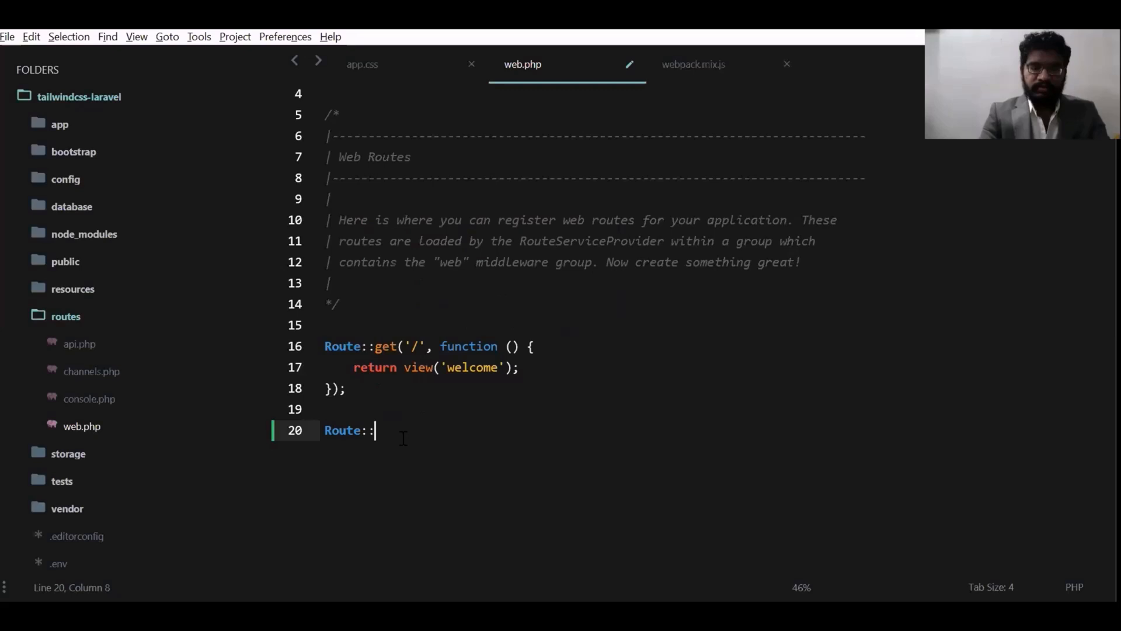
{"action": "type", "text": "get()"}
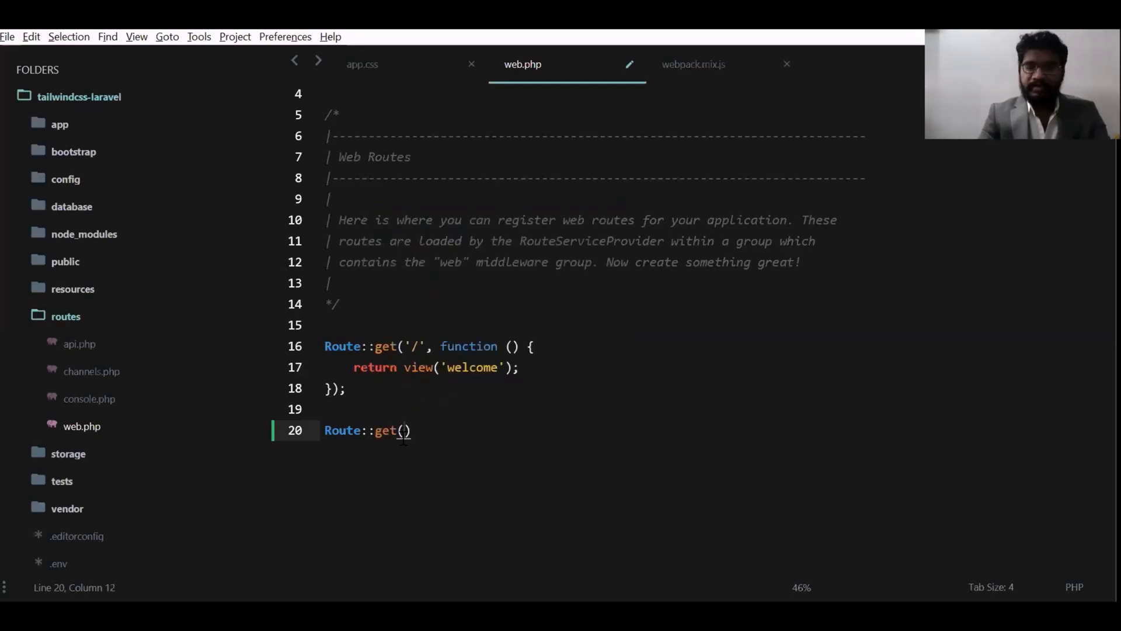
{"action": "type", "text": "\"/\""}
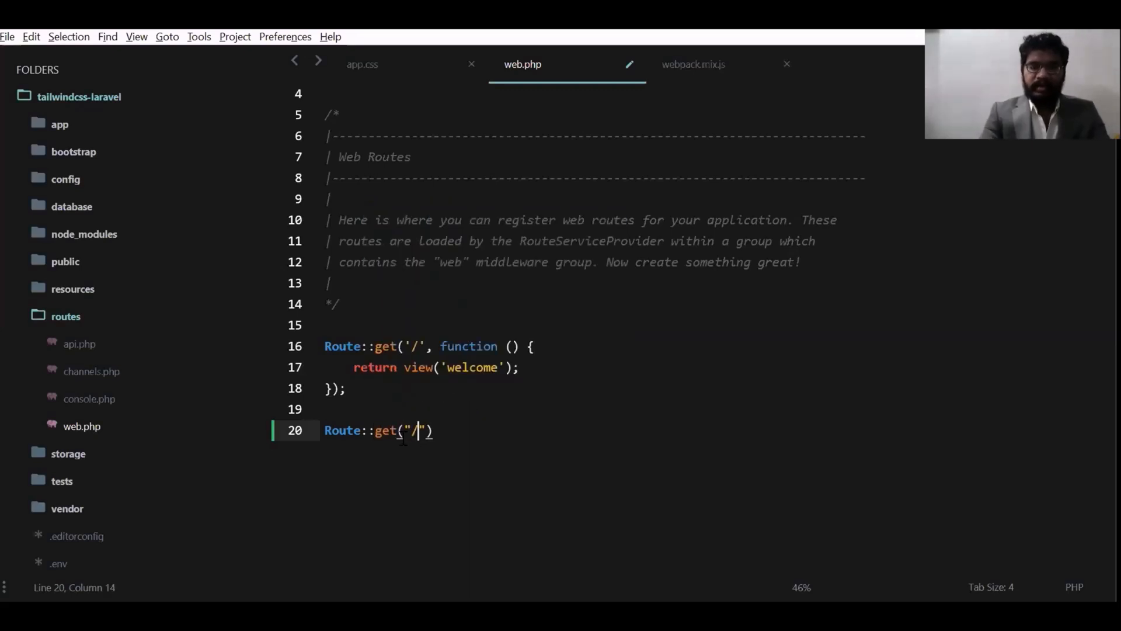
{"action": "type", "text": "getD"}
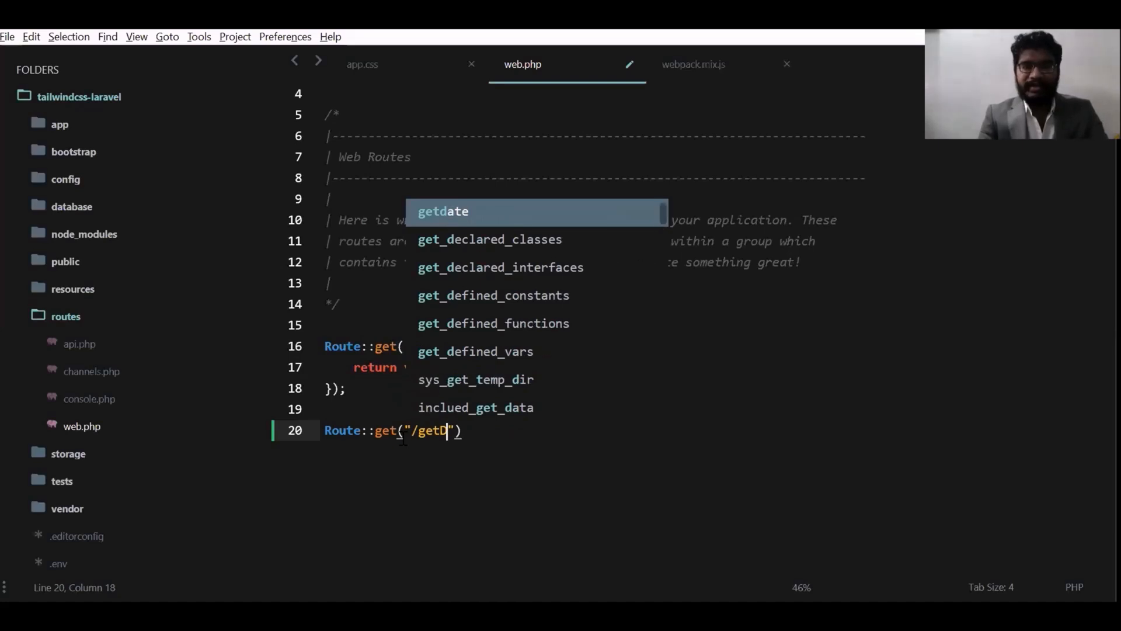
{"action": "type", "text": "-date"}
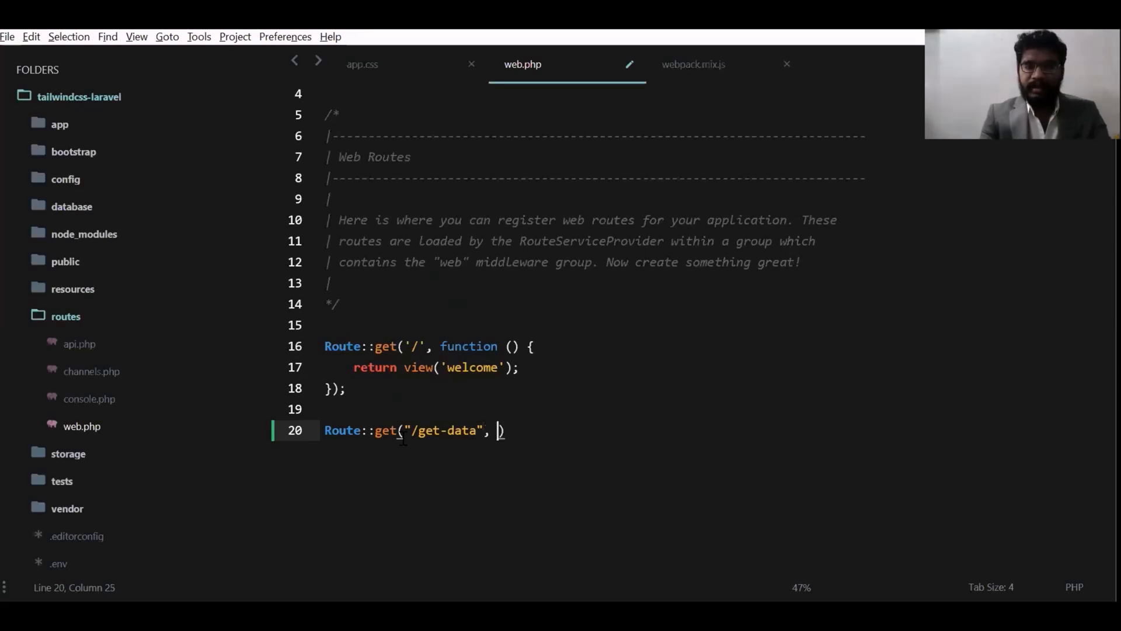
{"action": "type", "text": "\"Ma"}
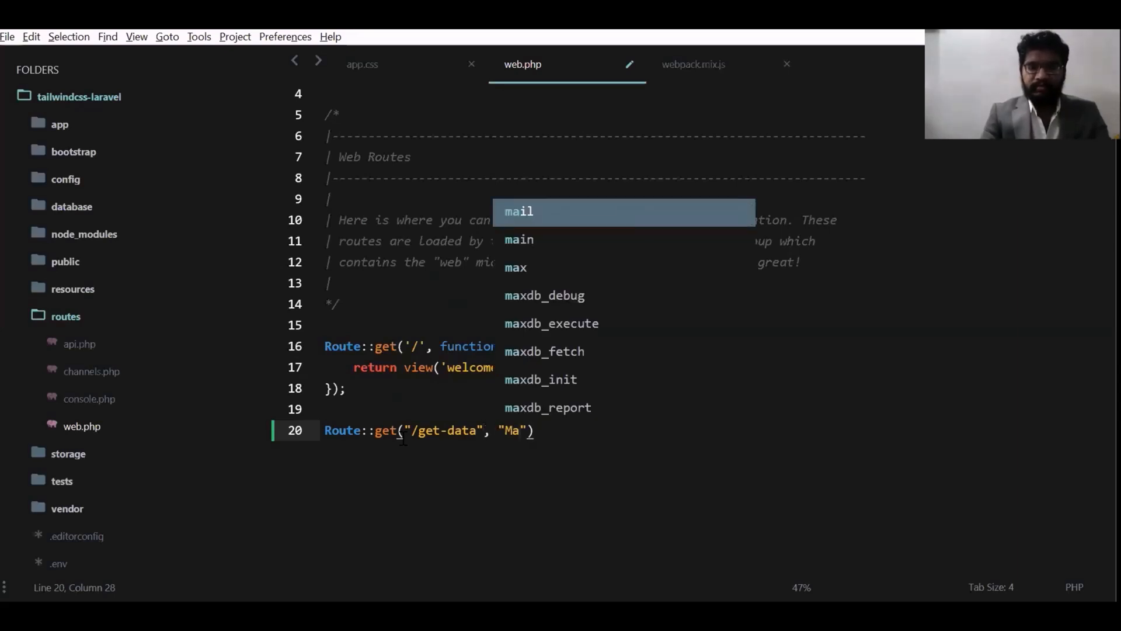
{"action": "type", "text": "inController"}
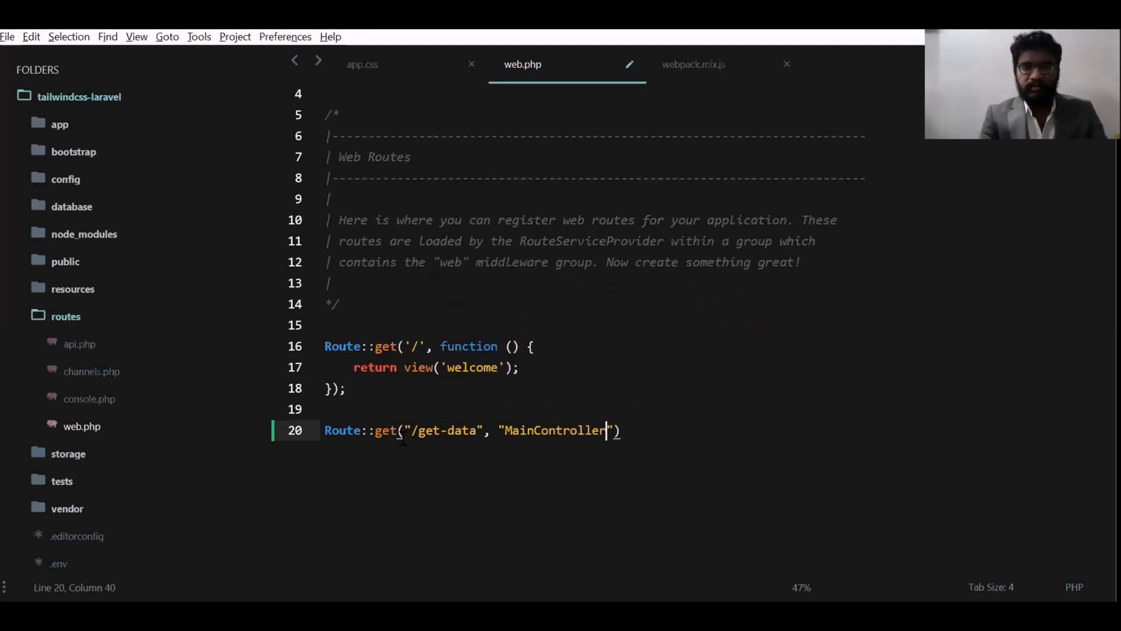
{"action": "type", "text": "@get"}
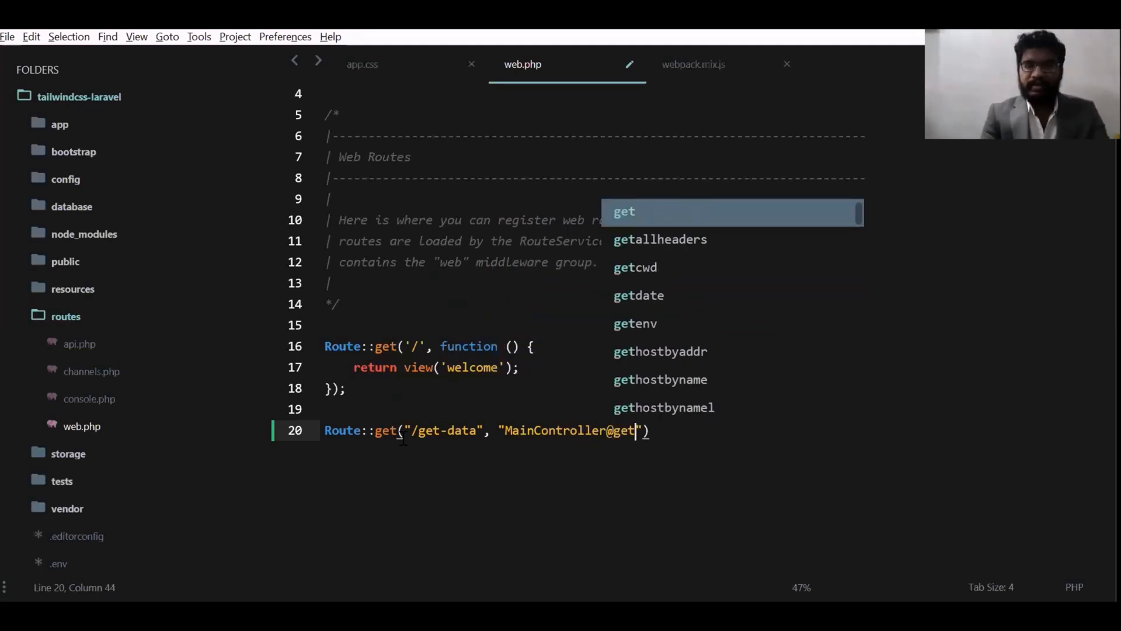
{"action": "type", "text": "Data"}
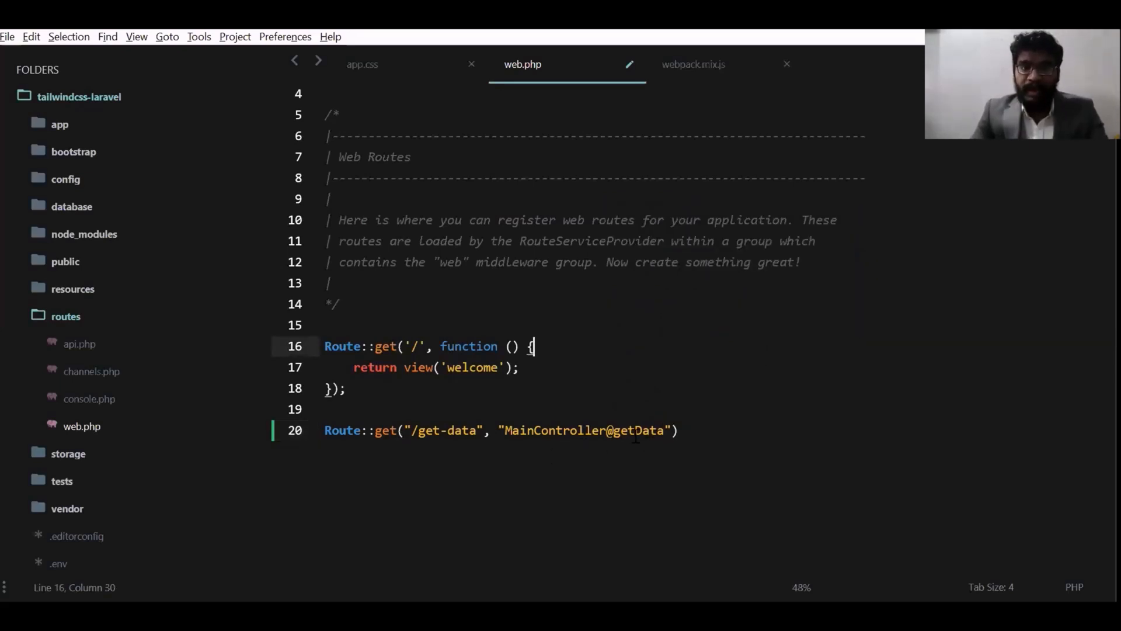
Step: Enter php artisan make:controller MainController in the terminal
{"action": "left_click", "coordinate": [633, 430]}
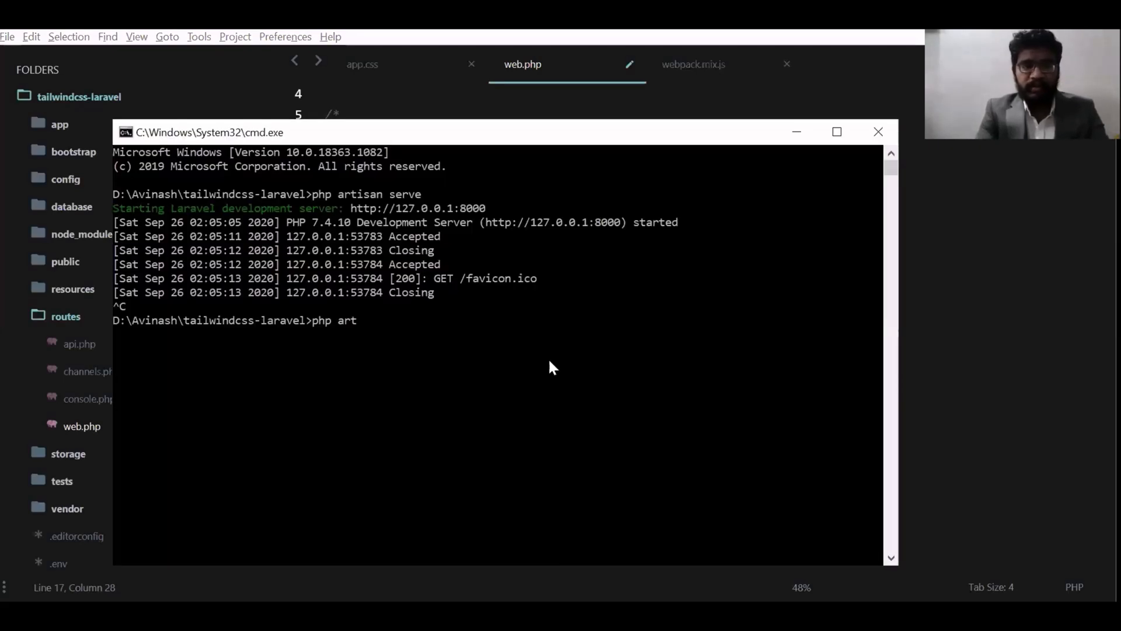
{"action": "type", "text": "isan make:"}
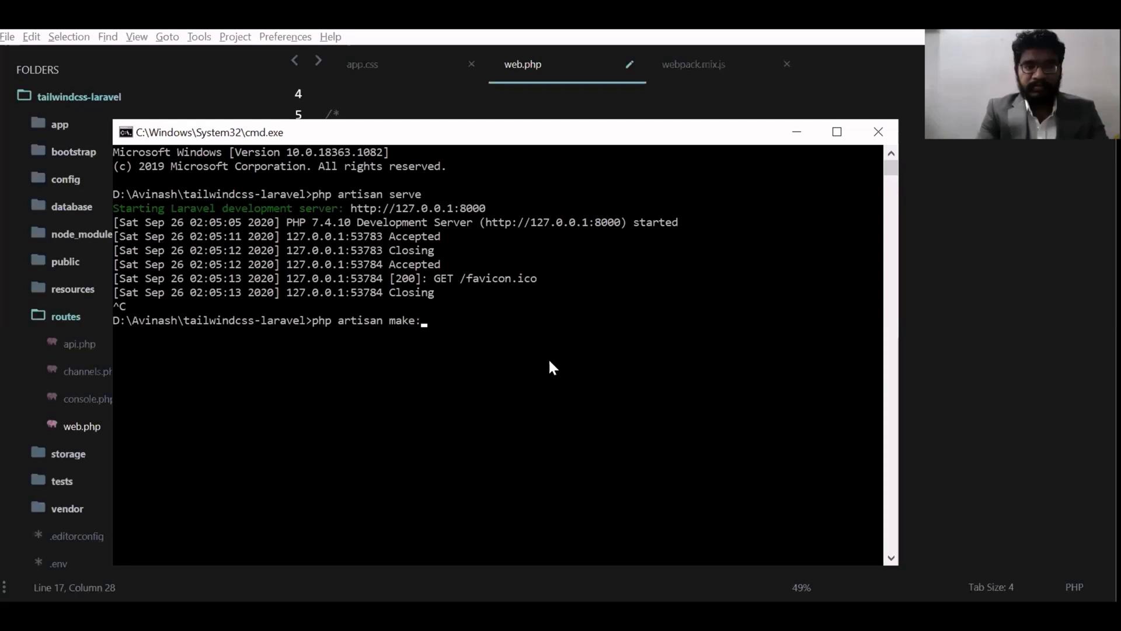
{"action": "type", "text": "controlle"}
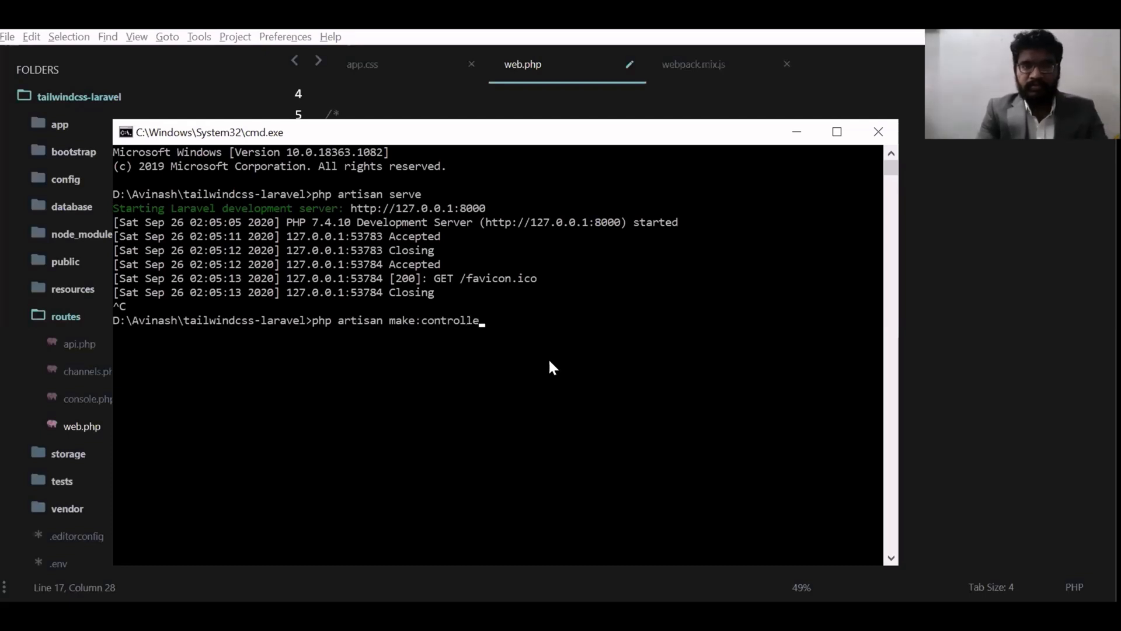
{"action": "type", "text": "r Mai"}
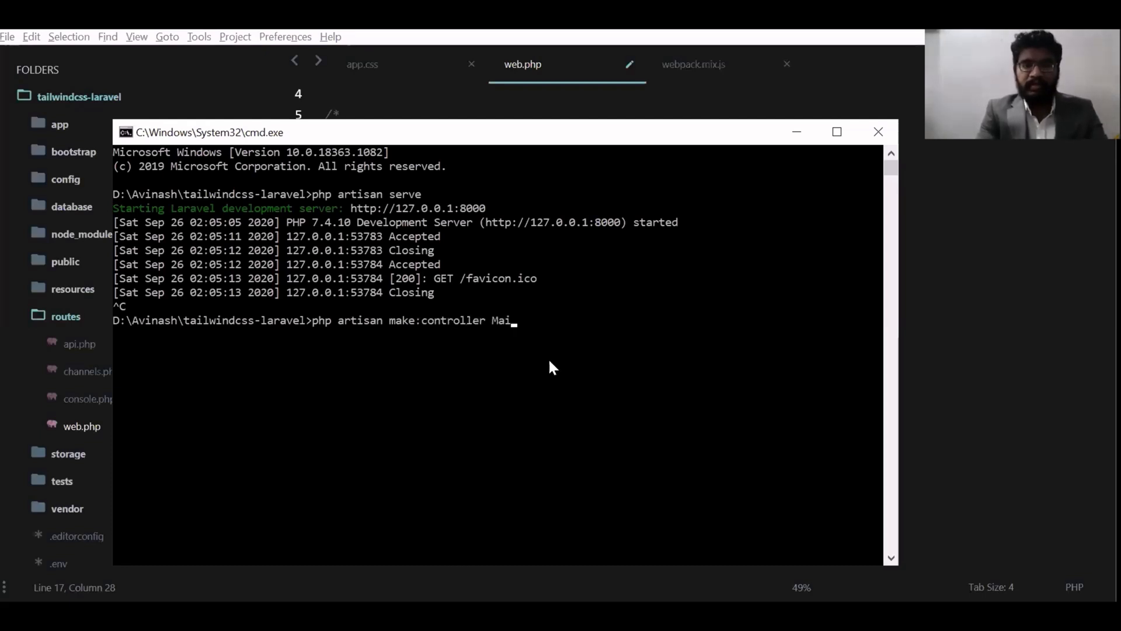
{"action": "type", "text": "nCon"}
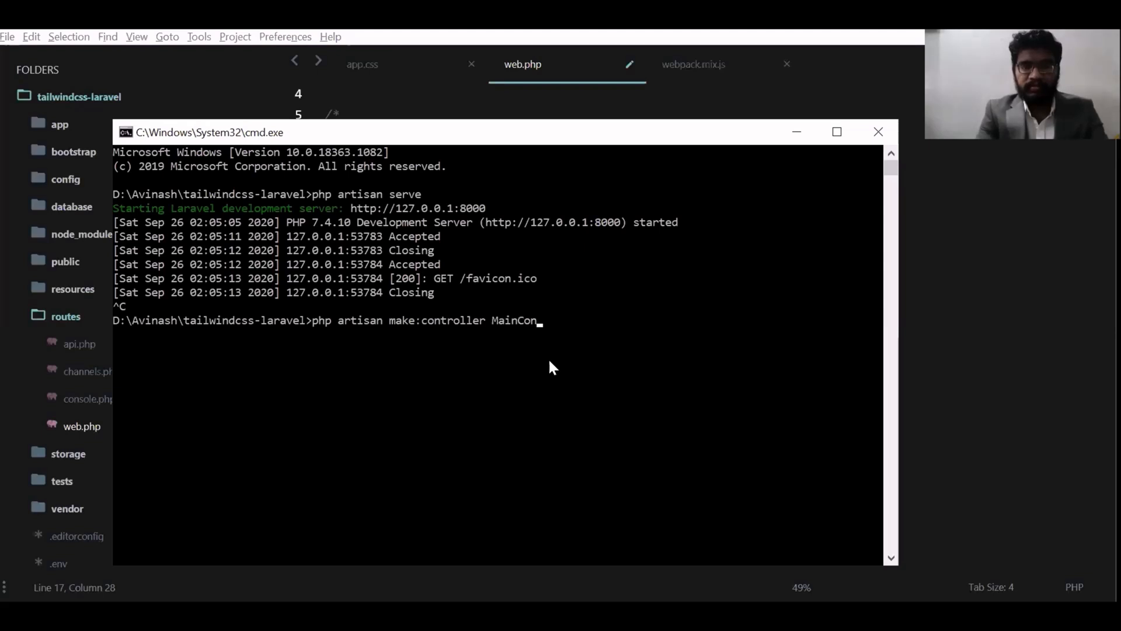
{"action": "type", "text": "troller"}
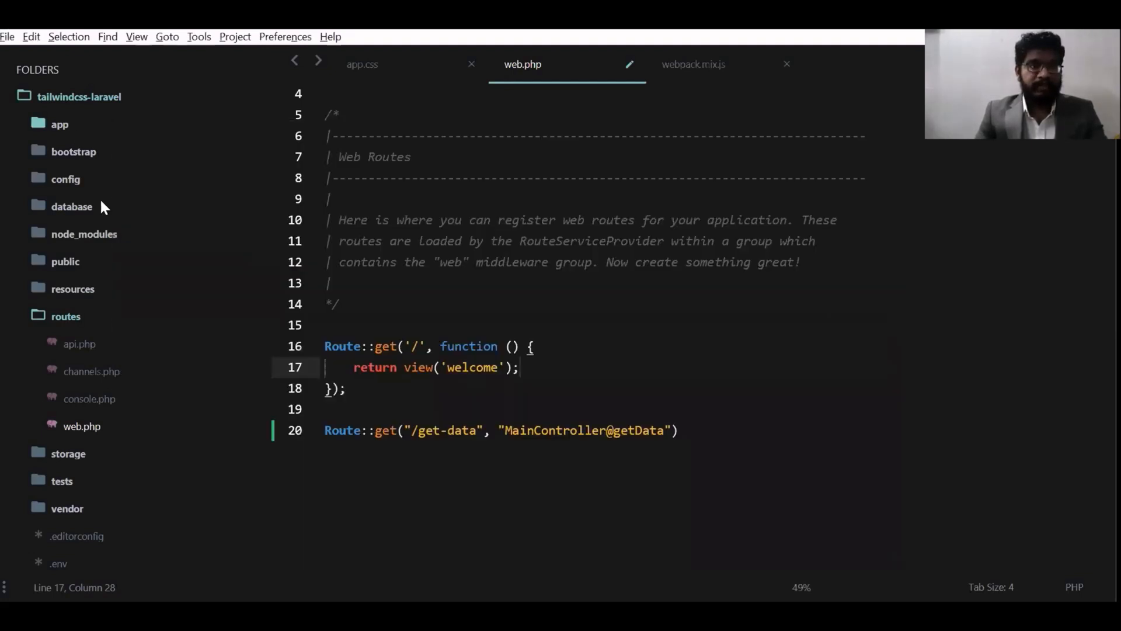
Step: Open the new MainController.php from app/Http/Controllers, give it a getData method dumping "Hie", and return to web.php
{"action": "left_click", "coordinate": [60, 124]}
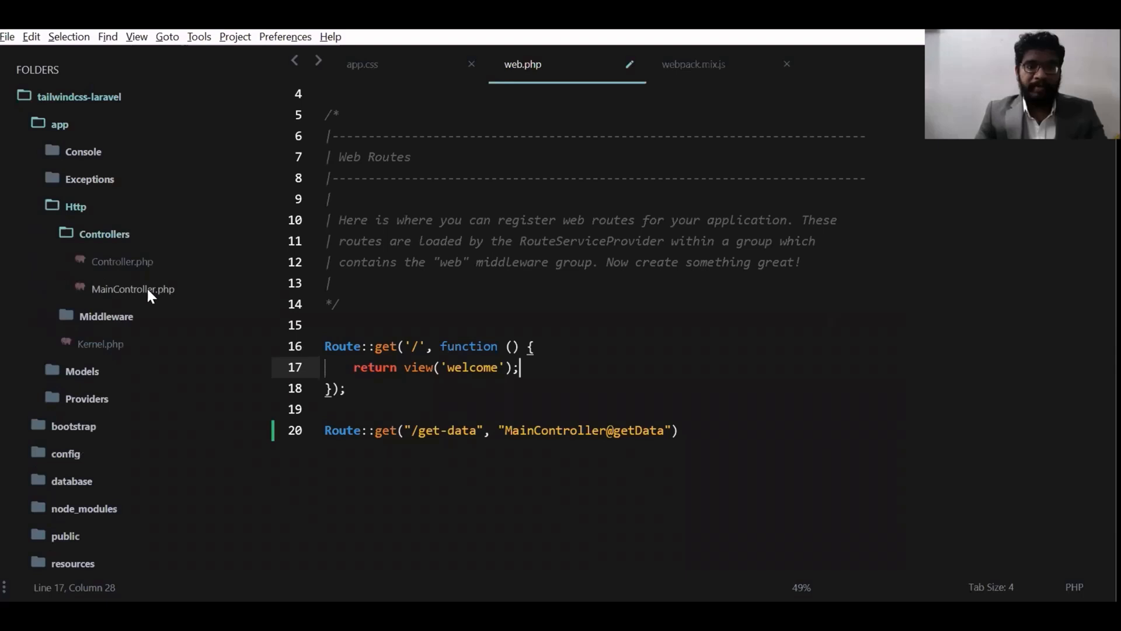
{"action": "left_click", "coordinate": [132, 288]}
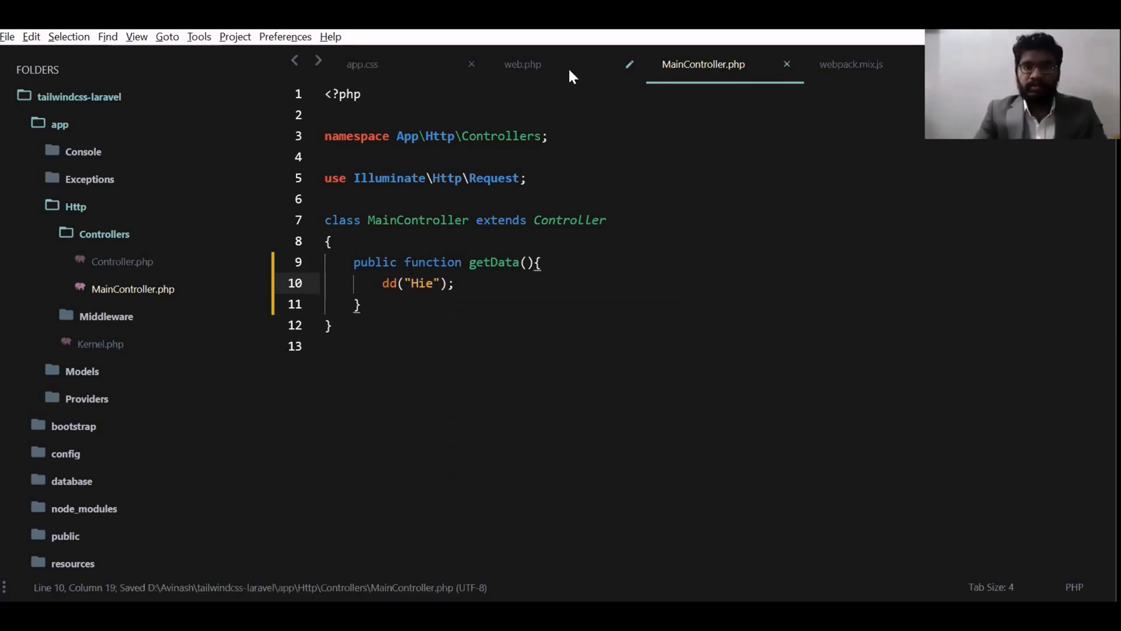
{"action": "left_click", "coordinate": [523, 64]}
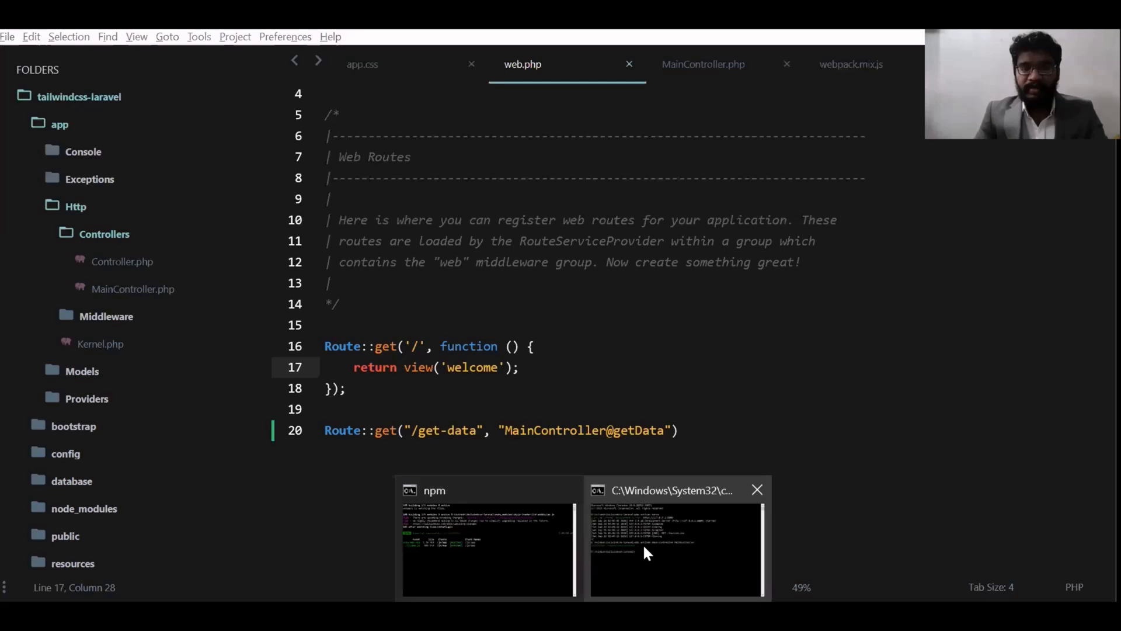
Step: Add the missing semicolon to the get-data route line and rerun php artisan serve
{"action": "left_click", "coordinate": [676, 550]}
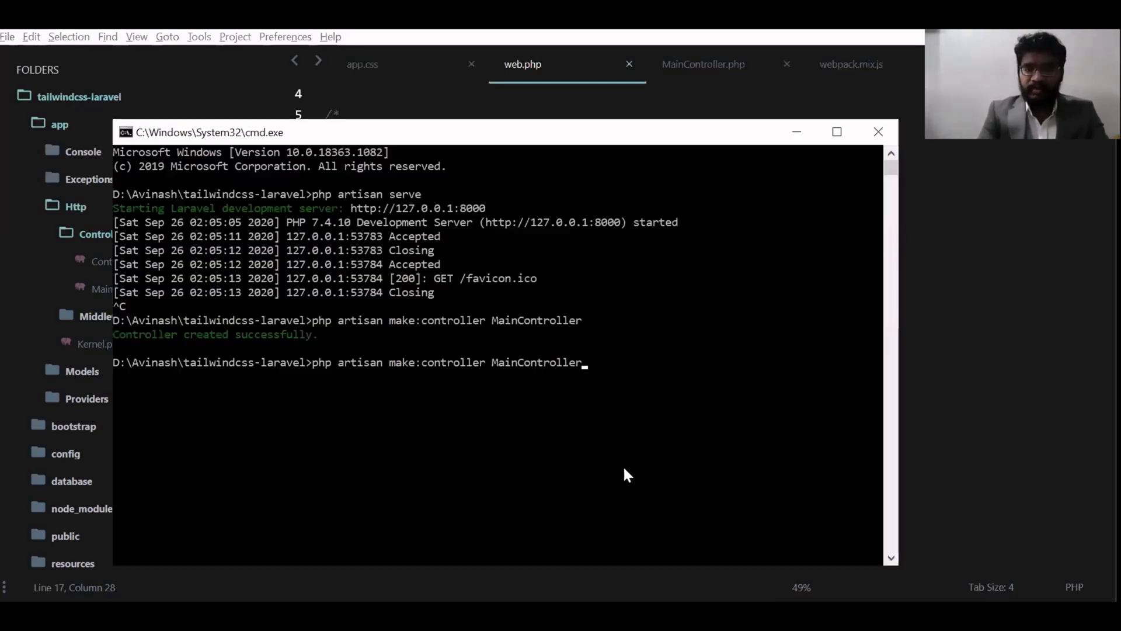
{"action": "left_click", "coordinate": [879, 132]}
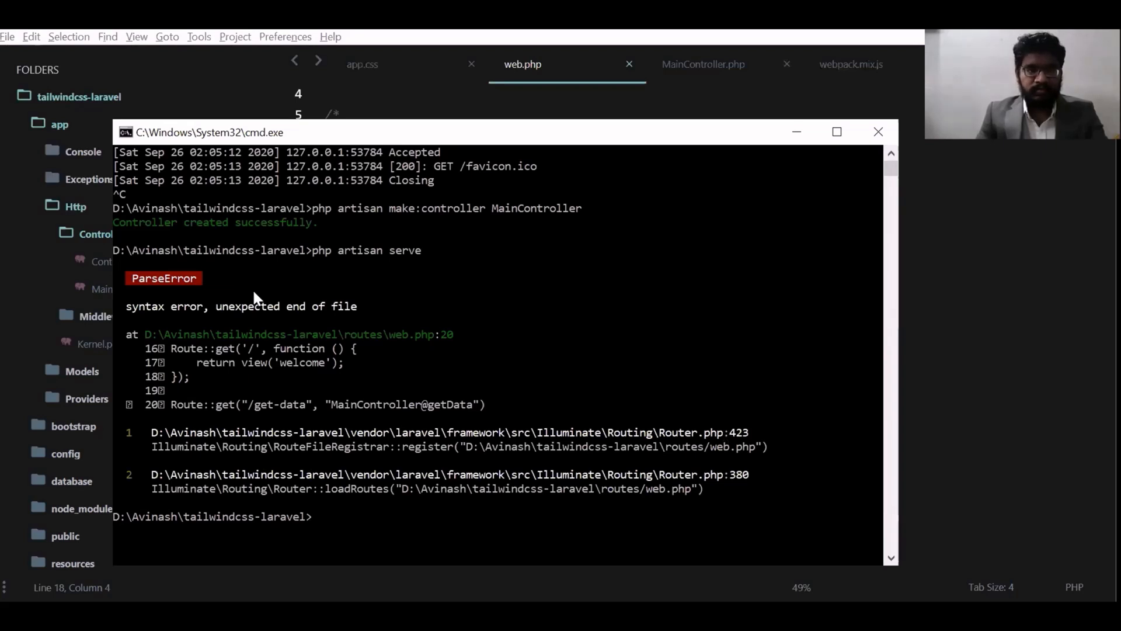
{"action": "mouse_move", "coordinate": [639, 396]}
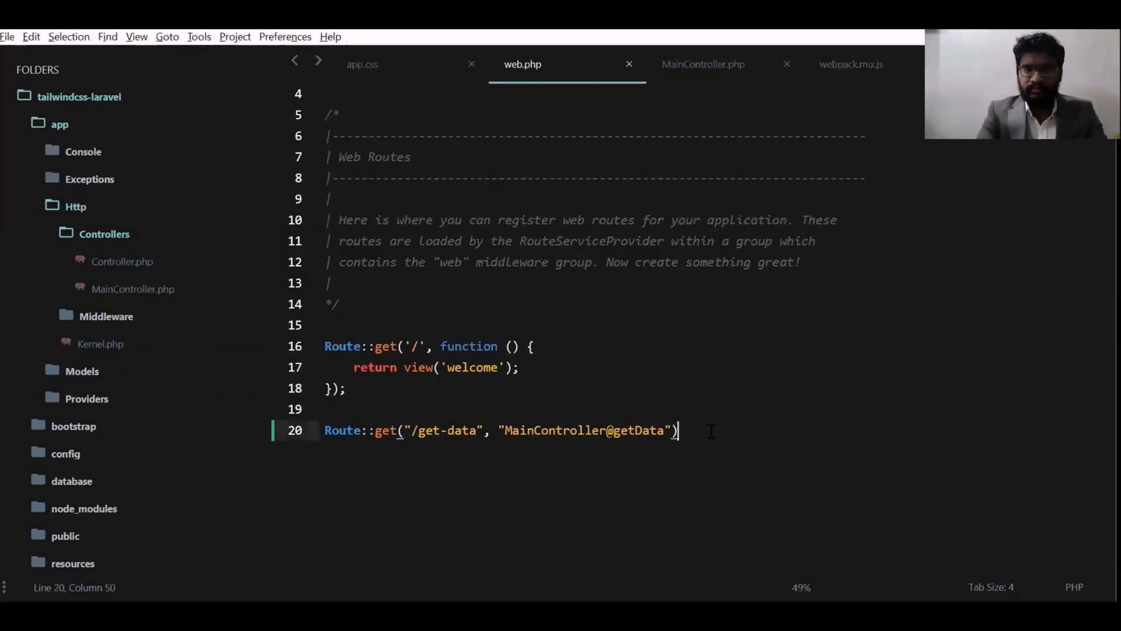
{"action": "type", "text": ";"}
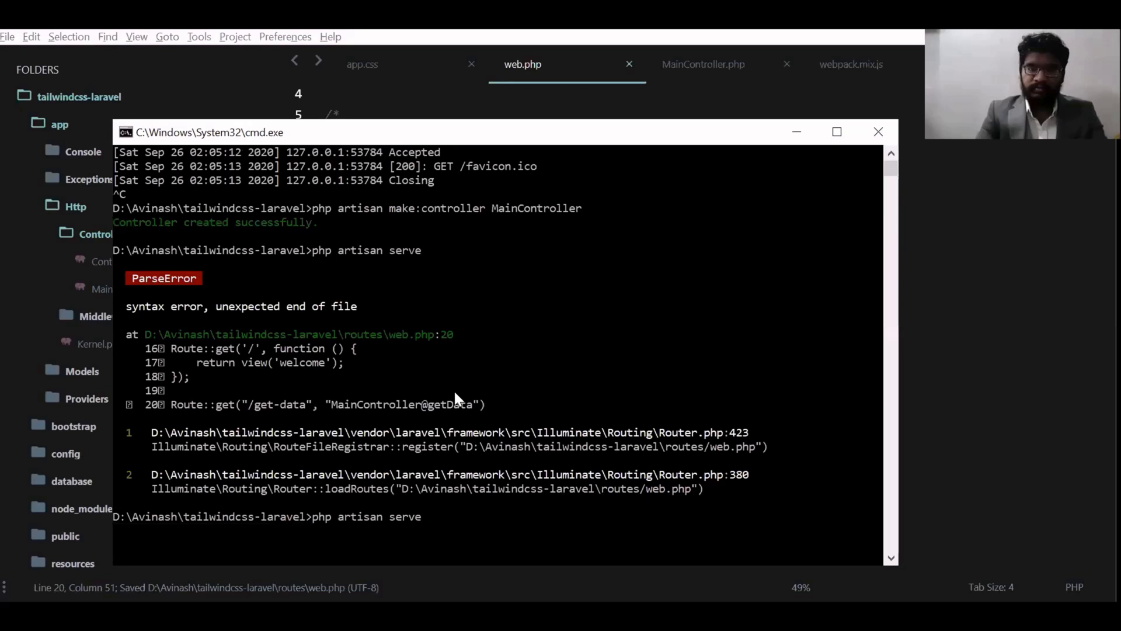
{"action": "key", "text": "Return"}
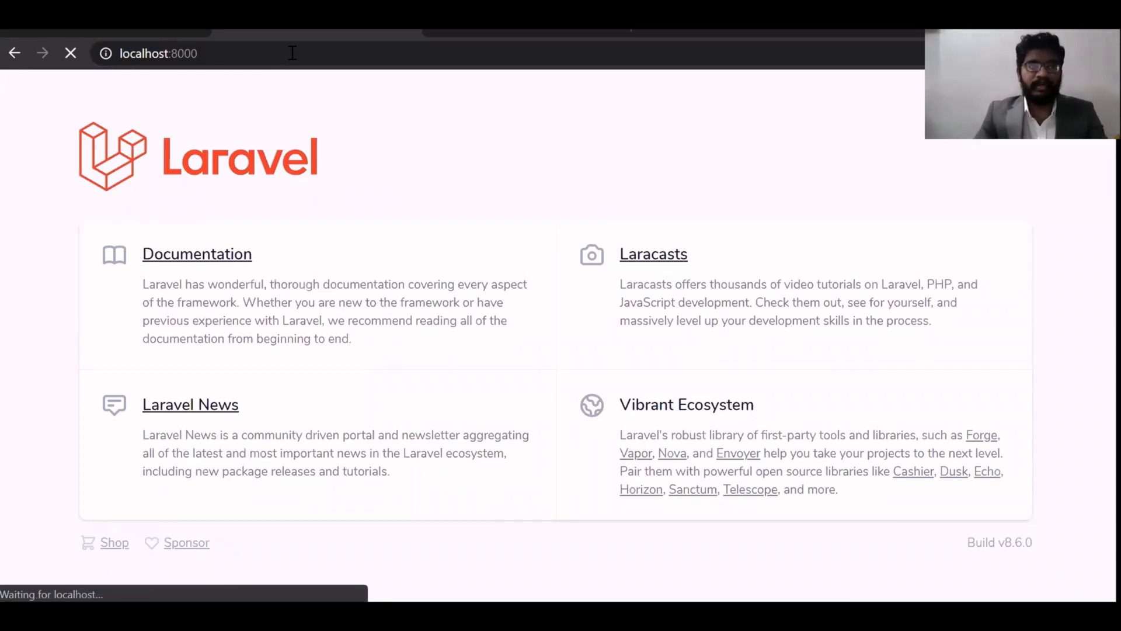
Step: Load localhost:8000/get-data in the browser, which reports MainController does not exist
{"action": "type", "text": "/get"}
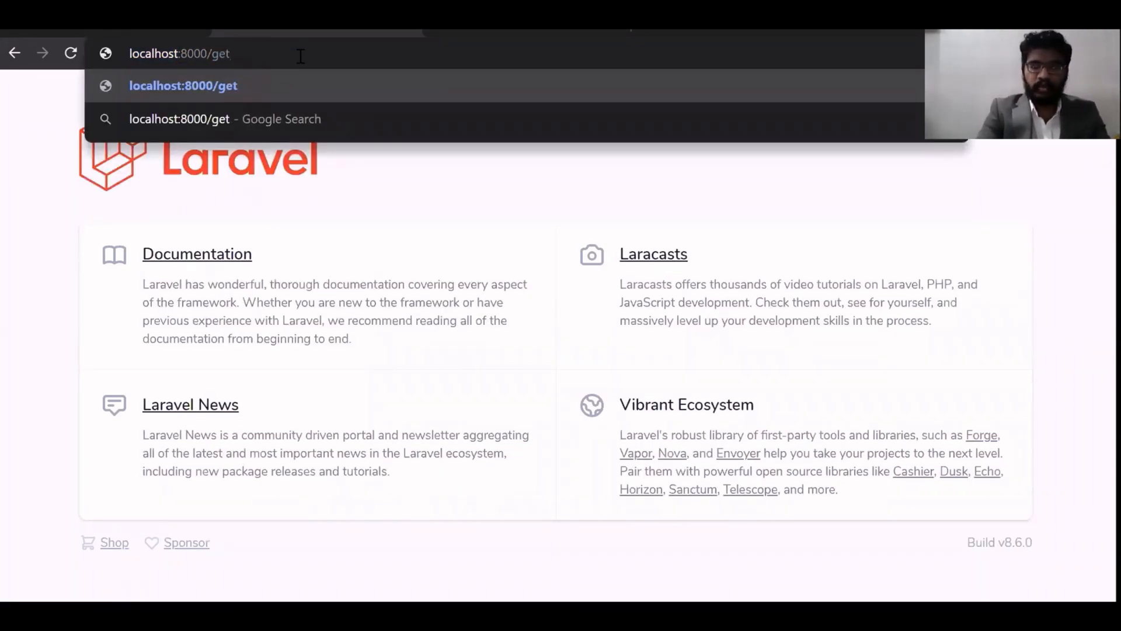
{"action": "type", "text": "-data"}
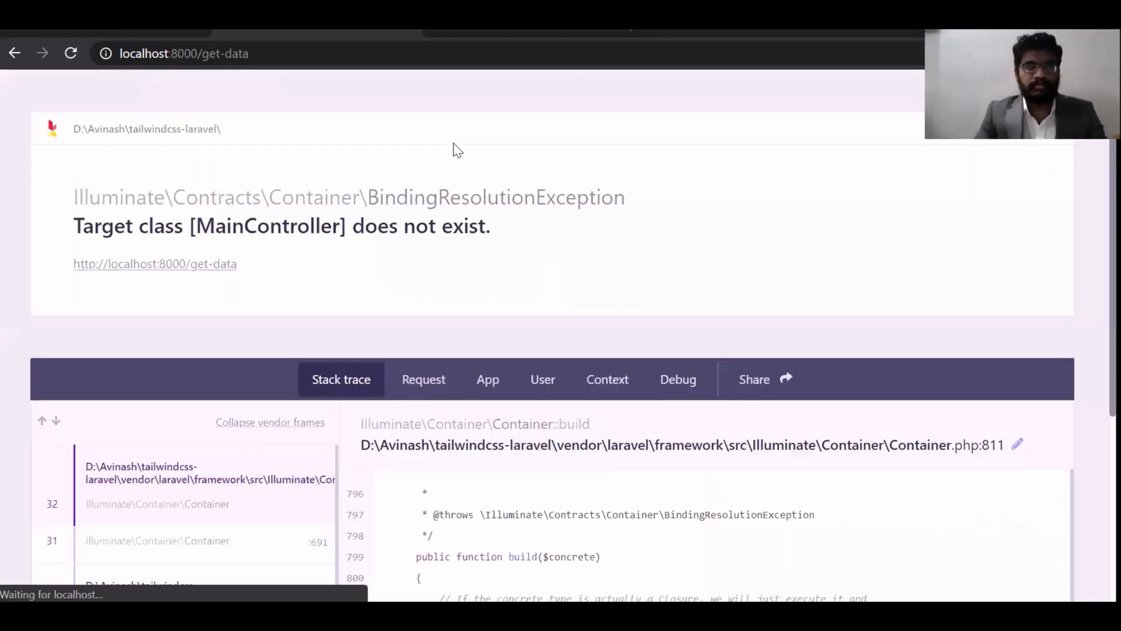
{"action": "mouse_move", "coordinate": [480, 288]}
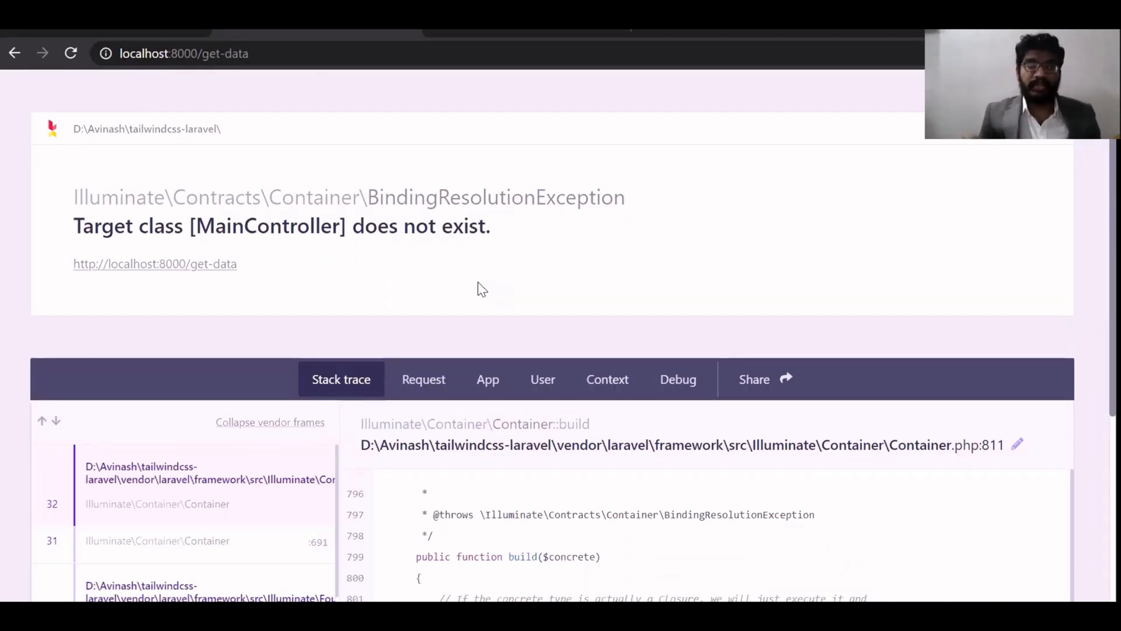
{"action": "mouse_move", "coordinate": [471, 269]}
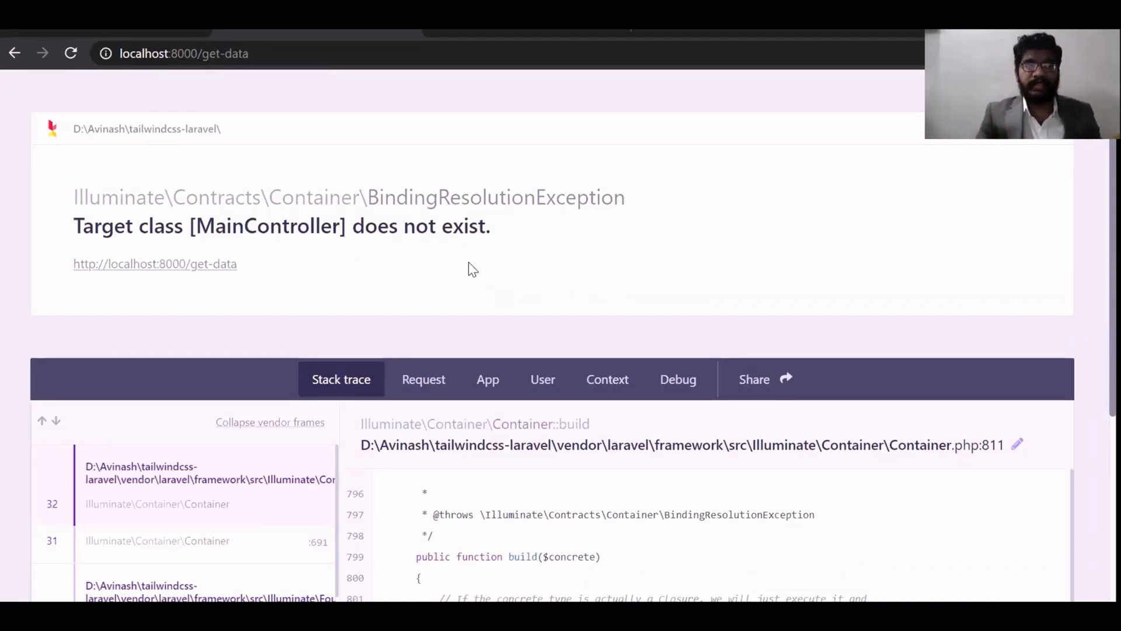
{"action": "mouse_move", "coordinate": [307, 253]}
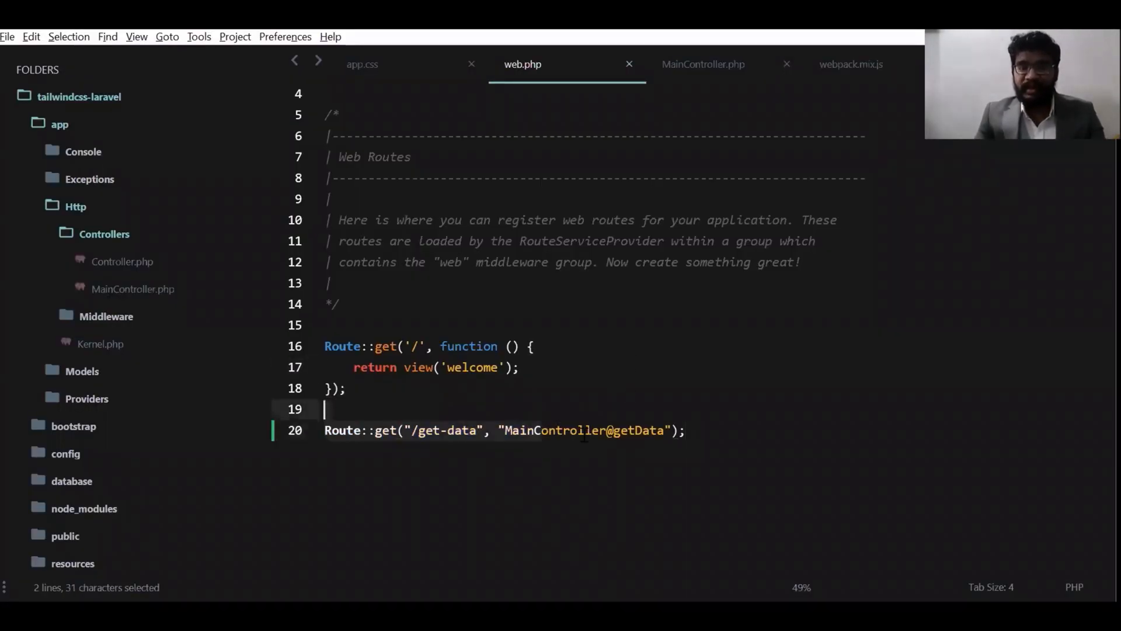
Step: Check the controller's getData method, then remove the opening quote of "MainController@getData" in web.php
{"action": "left_click", "coordinate": [704, 63]}
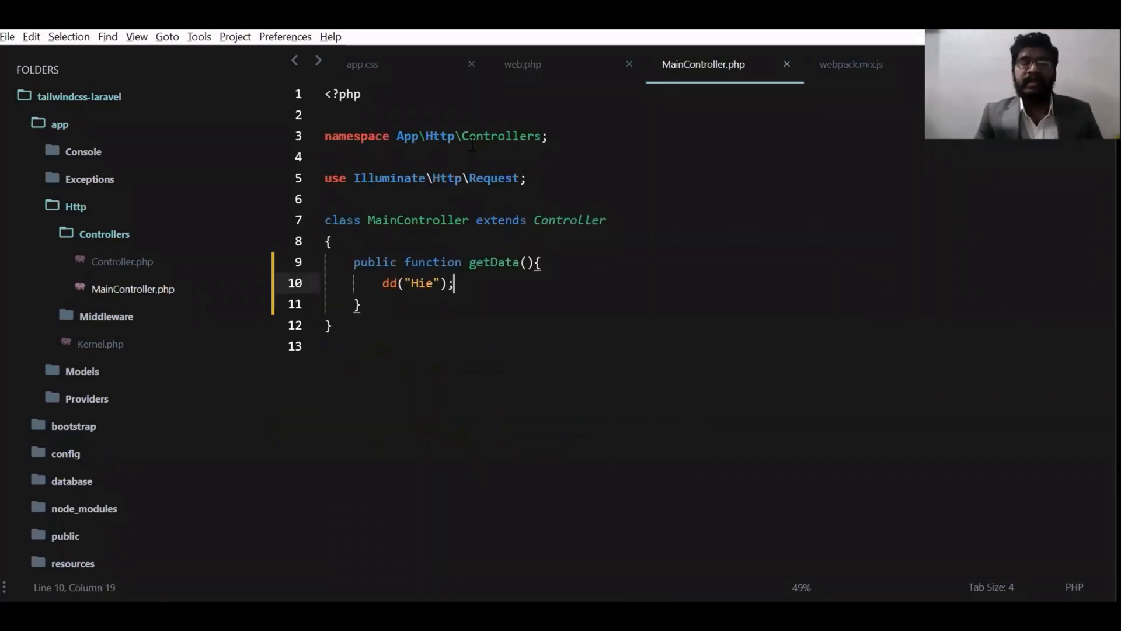
{"action": "mouse_move", "coordinate": [347, 145]}
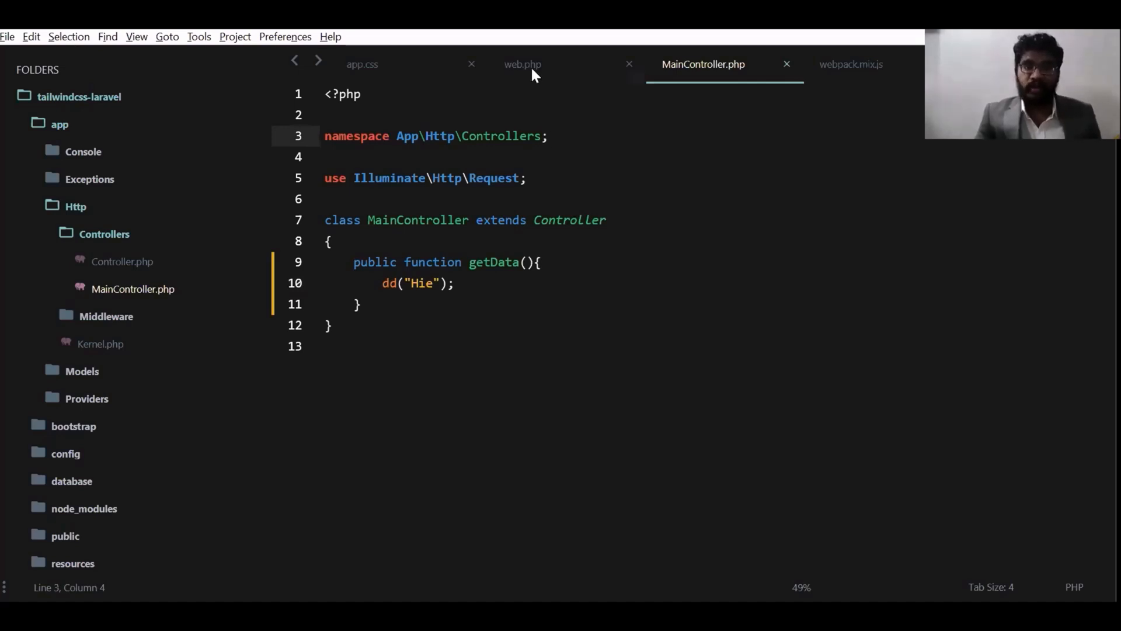
{"action": "left_click", "coordinate": [522, 63]}
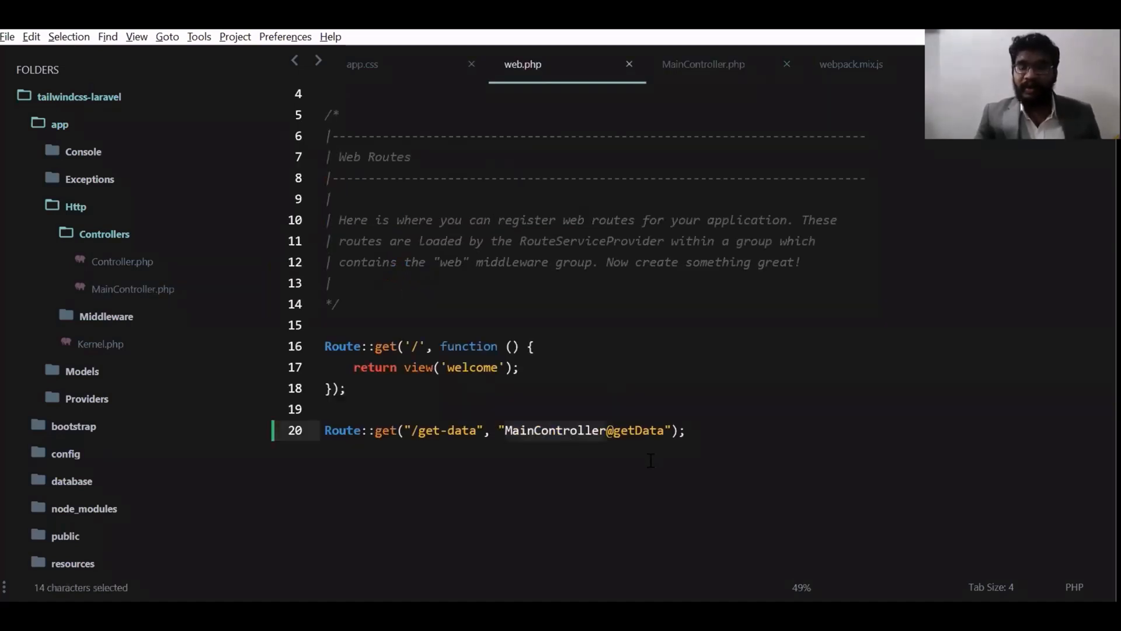
{"action": "left_click", "coordinate": [685, 430]}
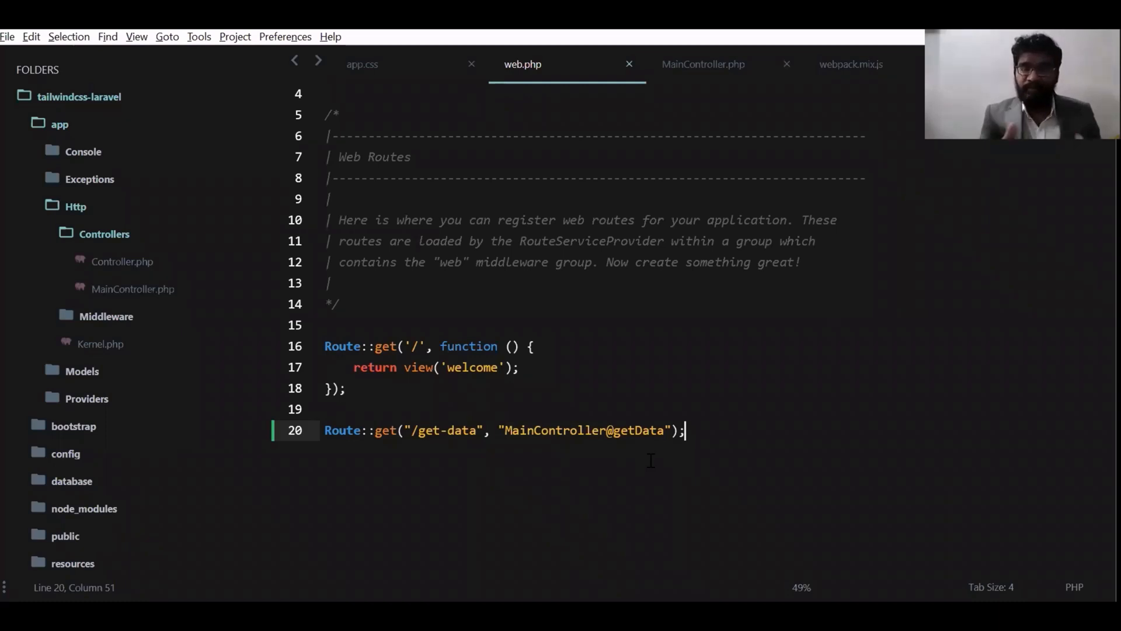
{"action": "left_click", "coordinate": [501, 430]}
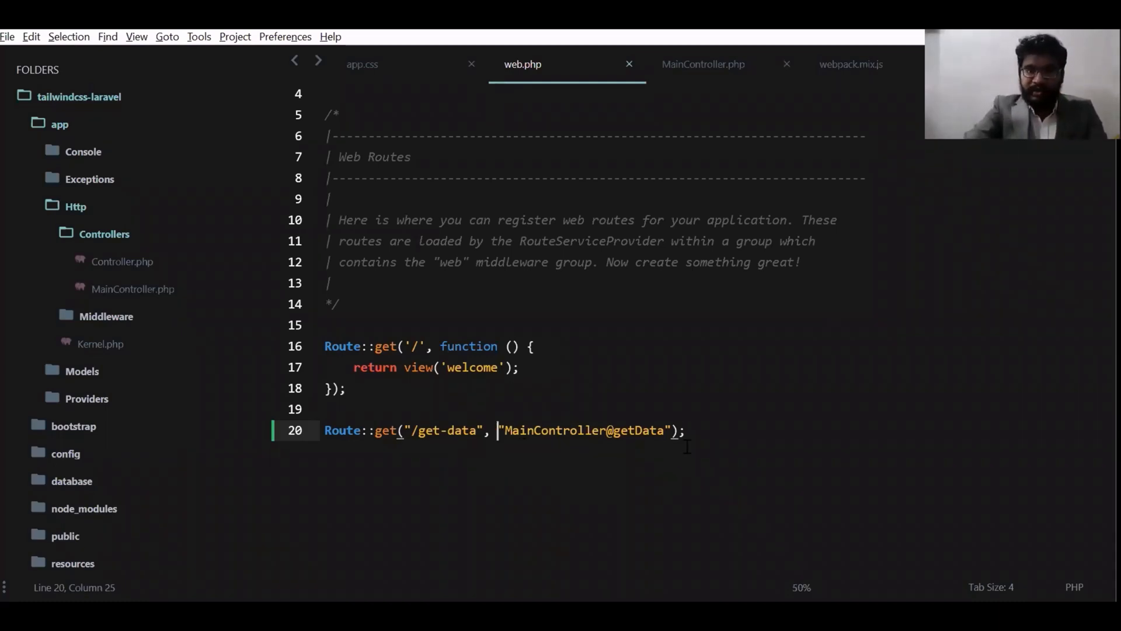
{"action": "key", "text": "Backspace"}
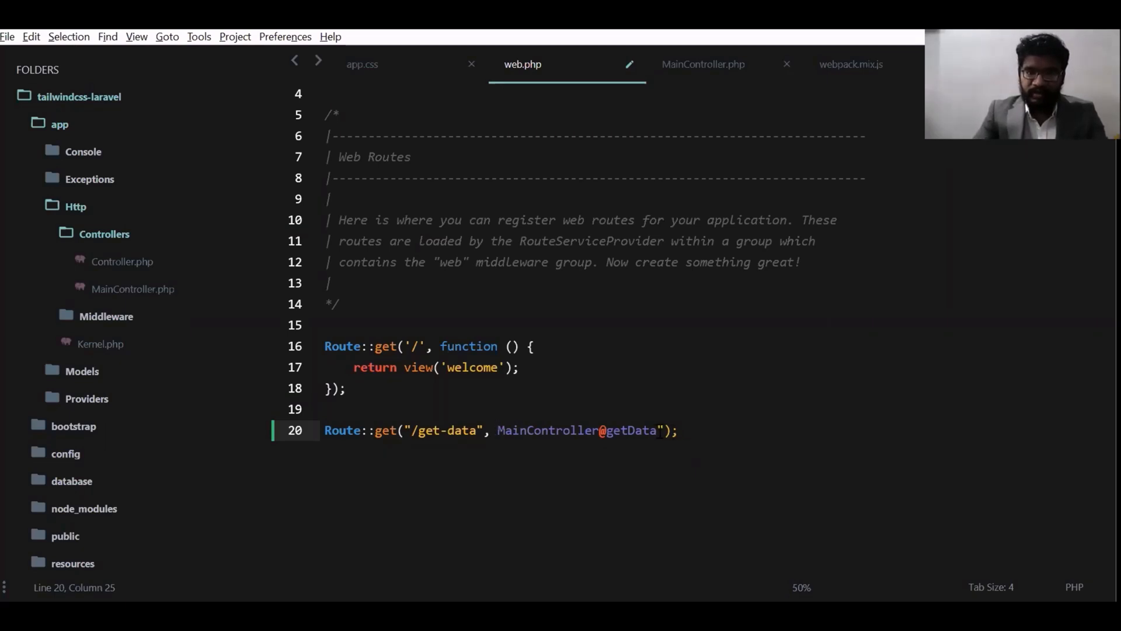
Step: Finish the route action as [MainController::class, 'getData'] array syntax
{"action": "left_click", "coordinate": [670, 429]}
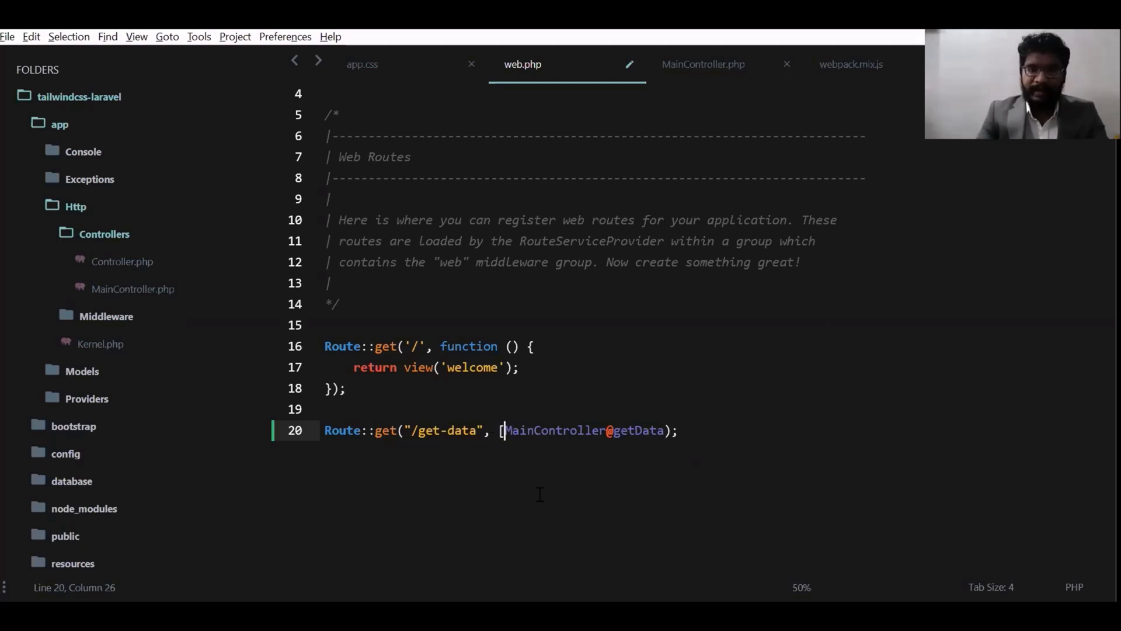
{"action": "left_click", "coordinate": [599, 430]}
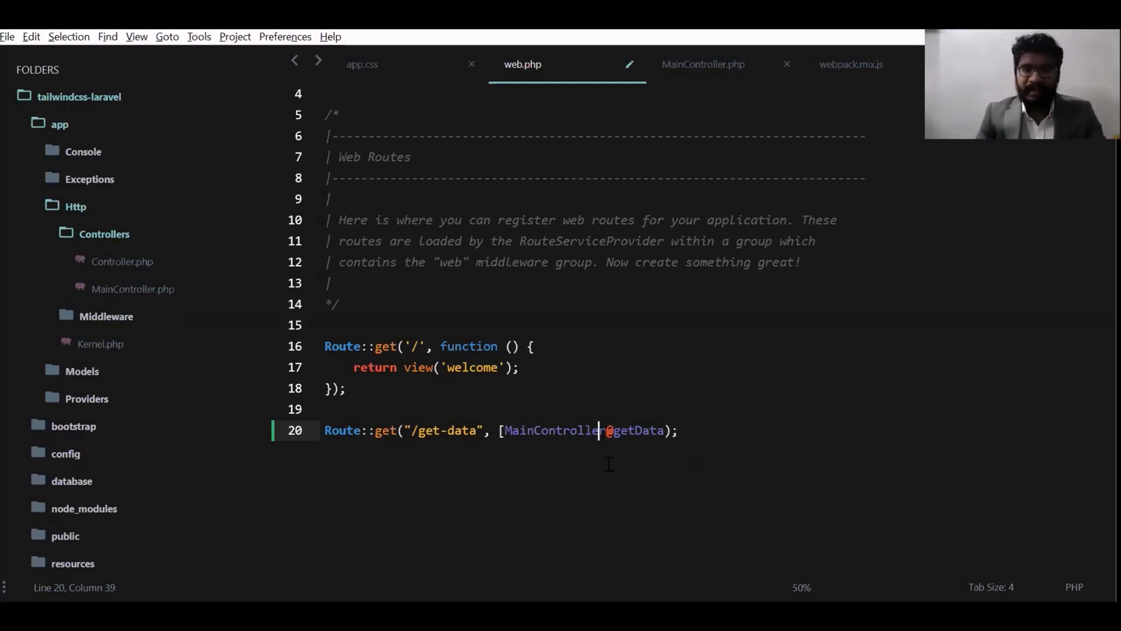
{"action": "type", "text": "::"}
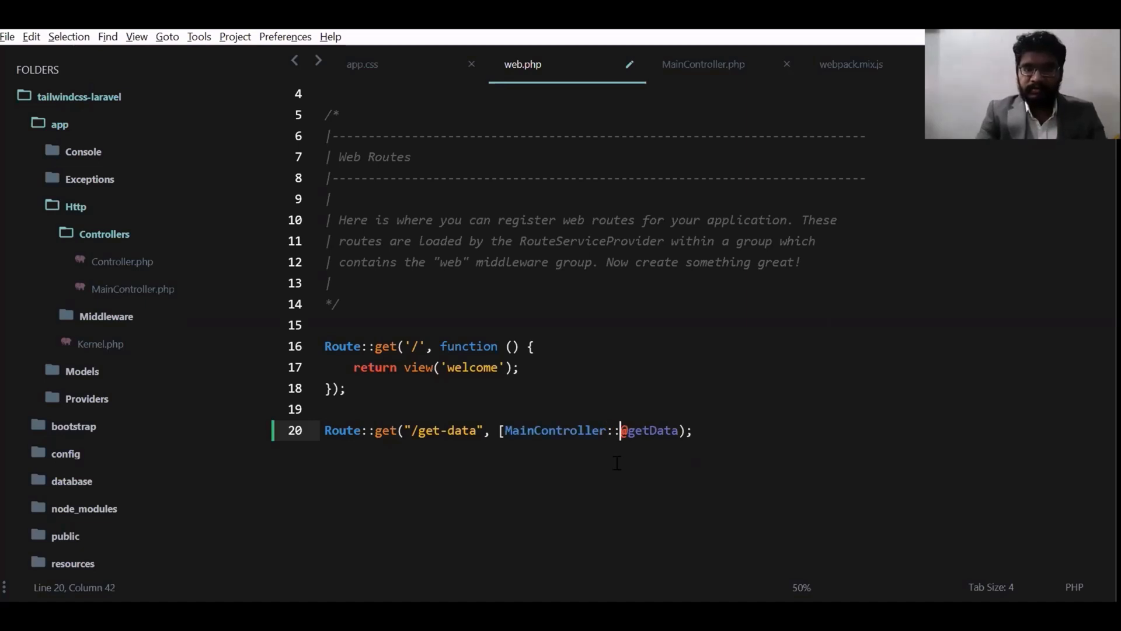
{"action": "type", "text": "class, '"}
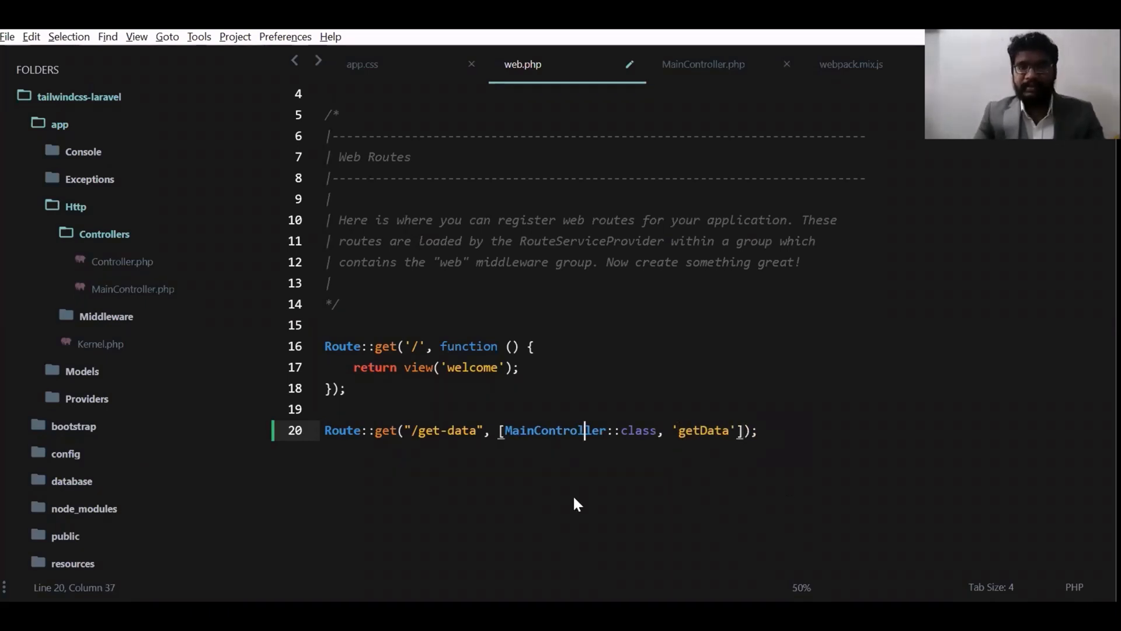
{"action": "left_click", "coordinate": [383, 430]}
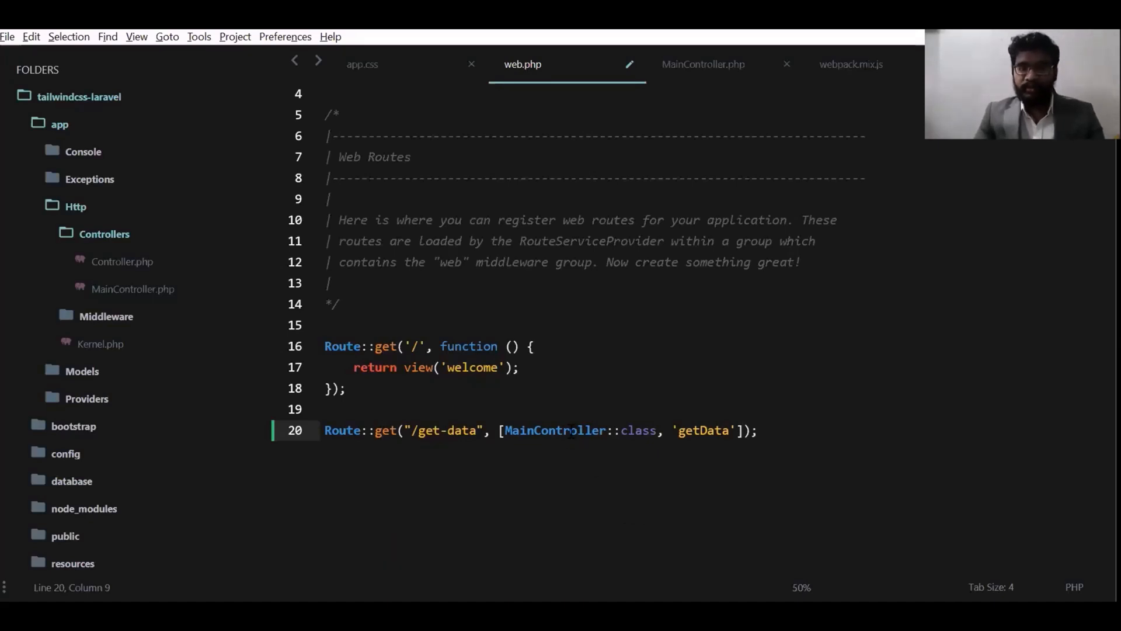
{"action": "scroll", "scroll_direction": "up", "scroll_amount": 3}
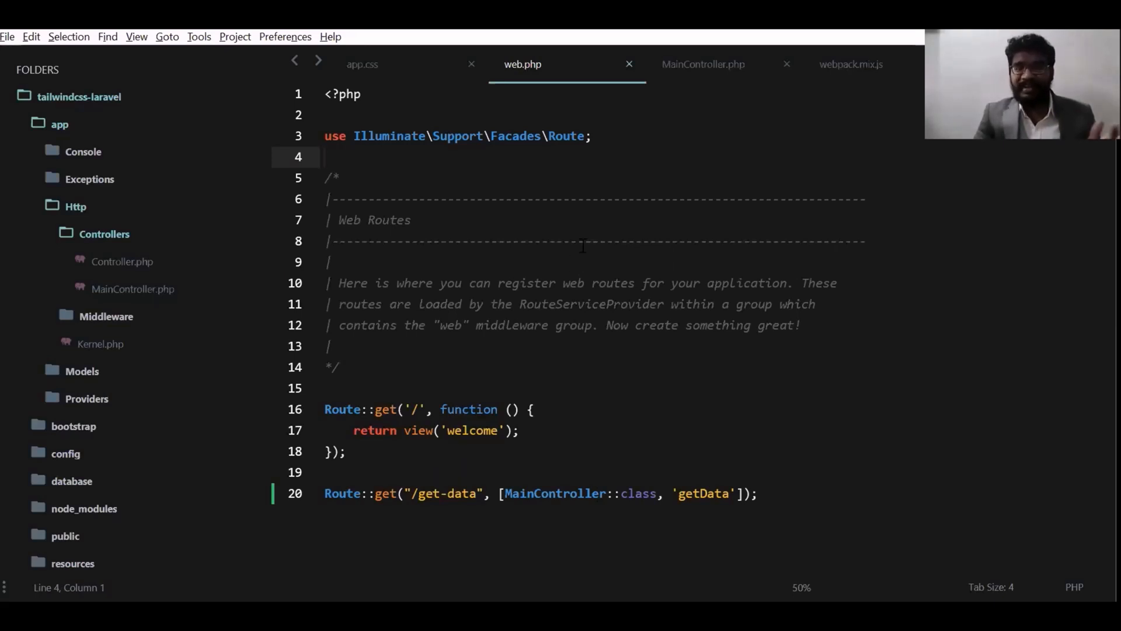
Step: Add 'use App\Http\Controllers\MainController;' below the Route import in web.php
{"action": "left_click", "coordinate": [532, 409]}
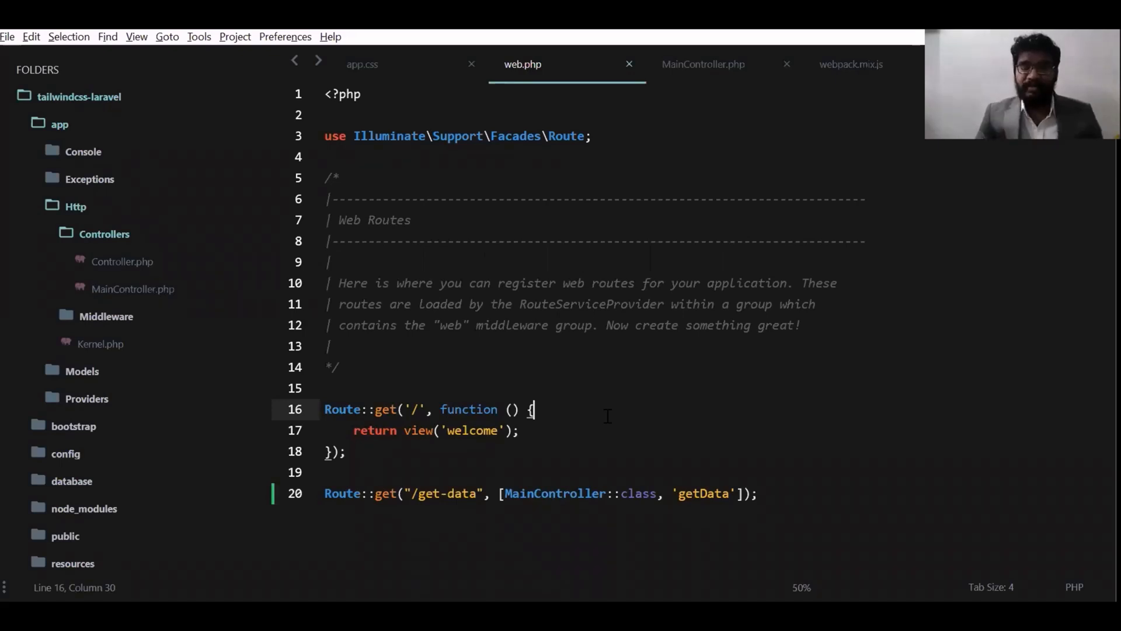
{"action": "left_click", "coordinate": [391, 156]}
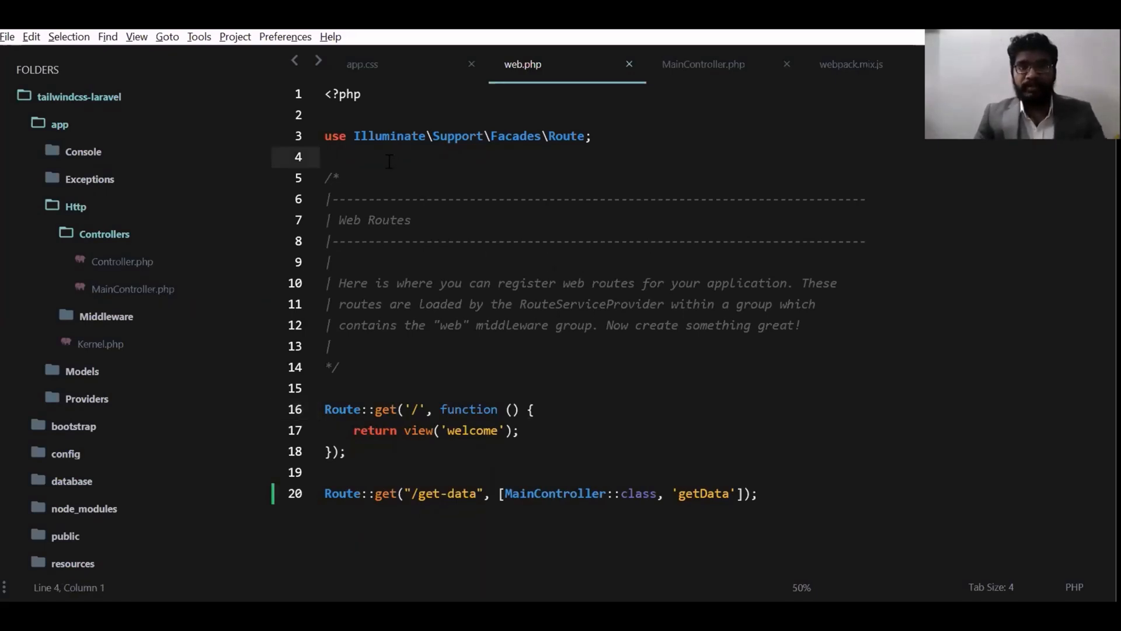
{"action": "type", "text": "use App\\Http\\Controllers\\MainController;"}
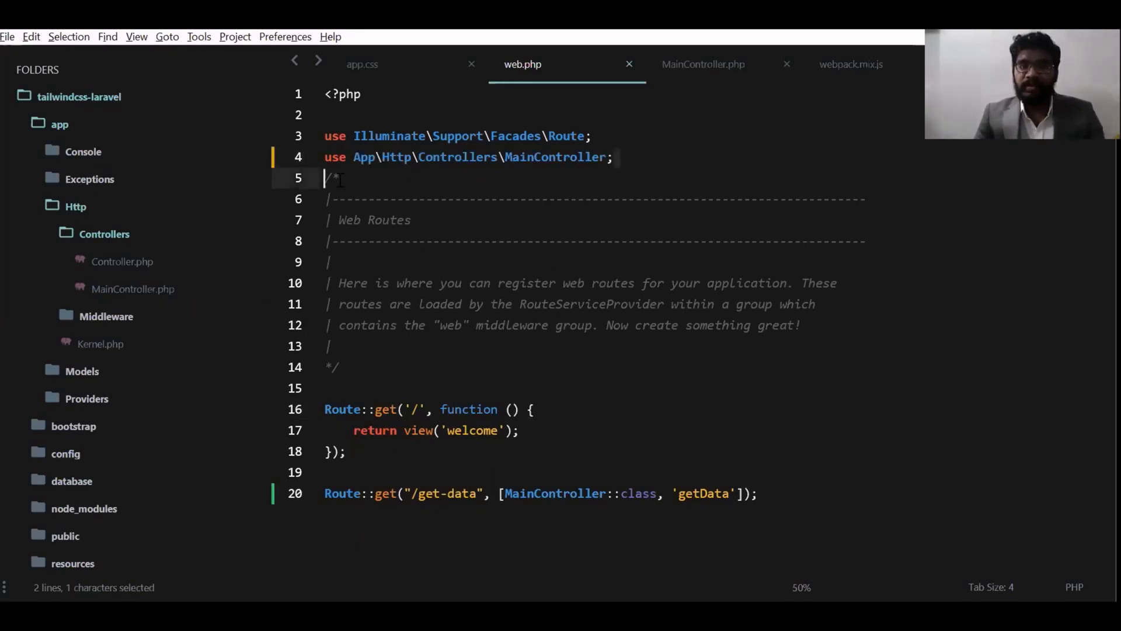
{"action": "left_click", "coordinate": [613, 158]}
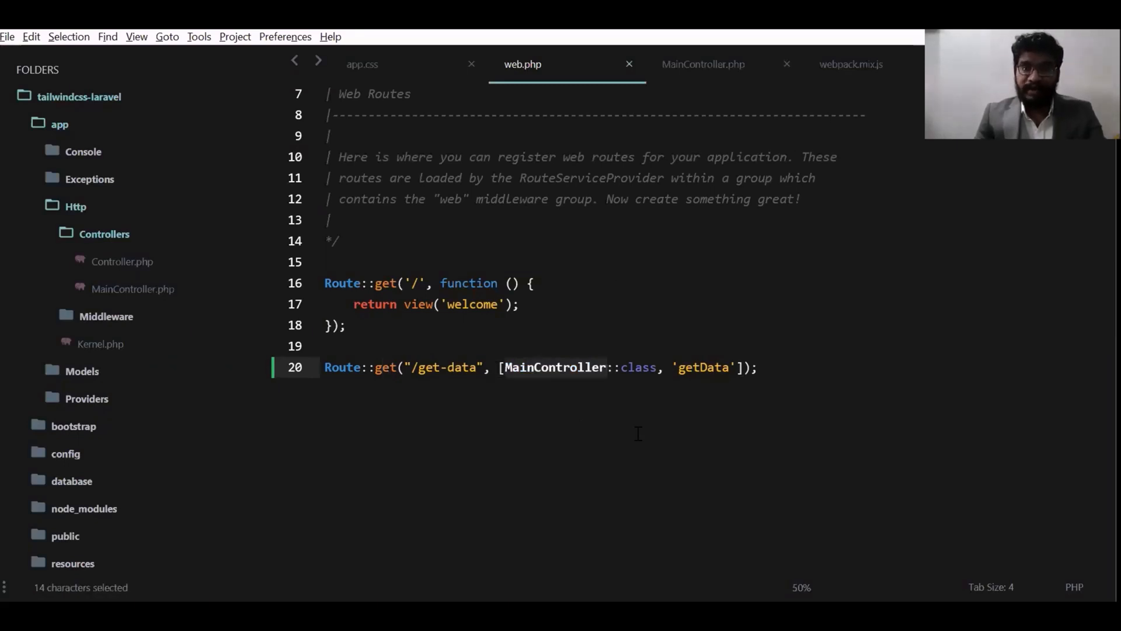
Step: Compare the MainController name in the route against the class name in MainController.php
{"action": "double_click", "coordinate": [639, 367]}
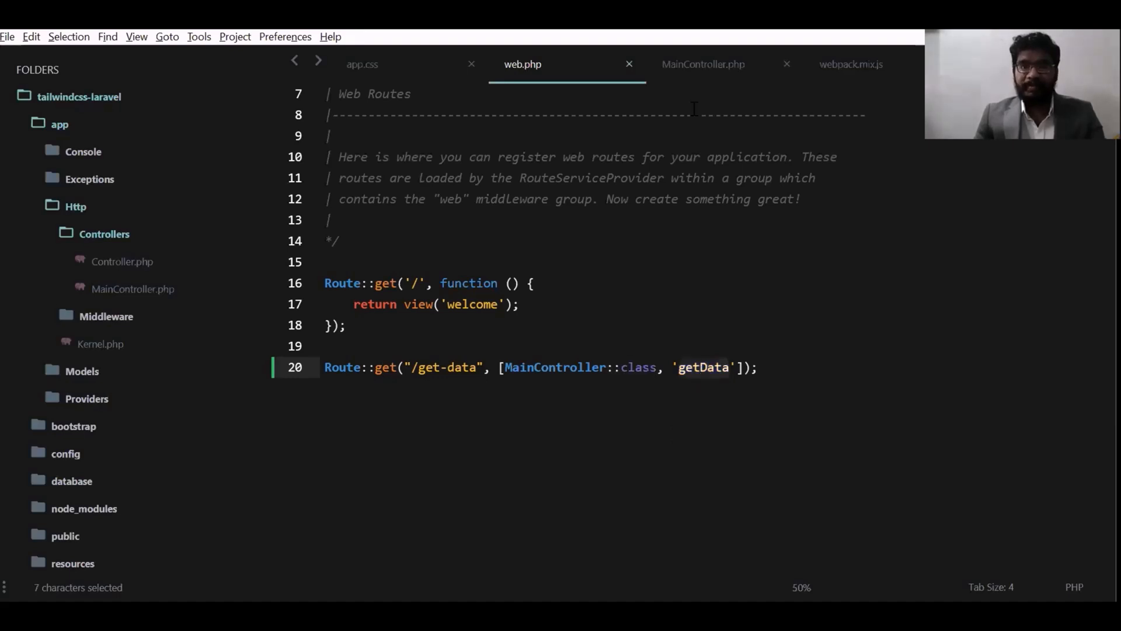
{"action": "left_click", "coordinate": [703, 64]}
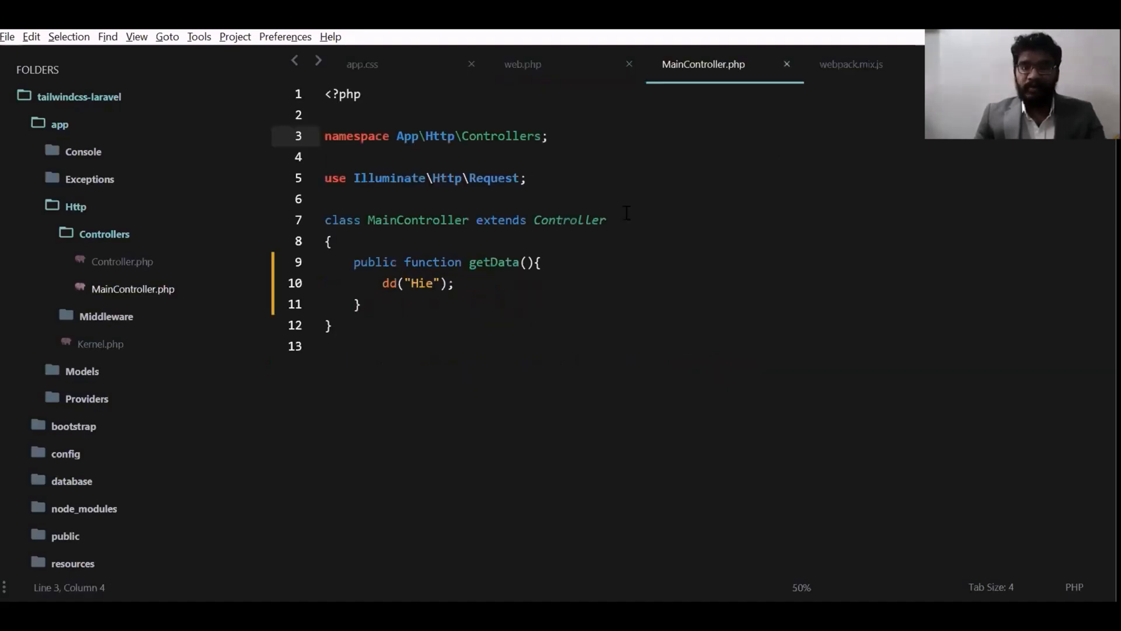
{"action": "left_click", "coordinate": [522, 64]}
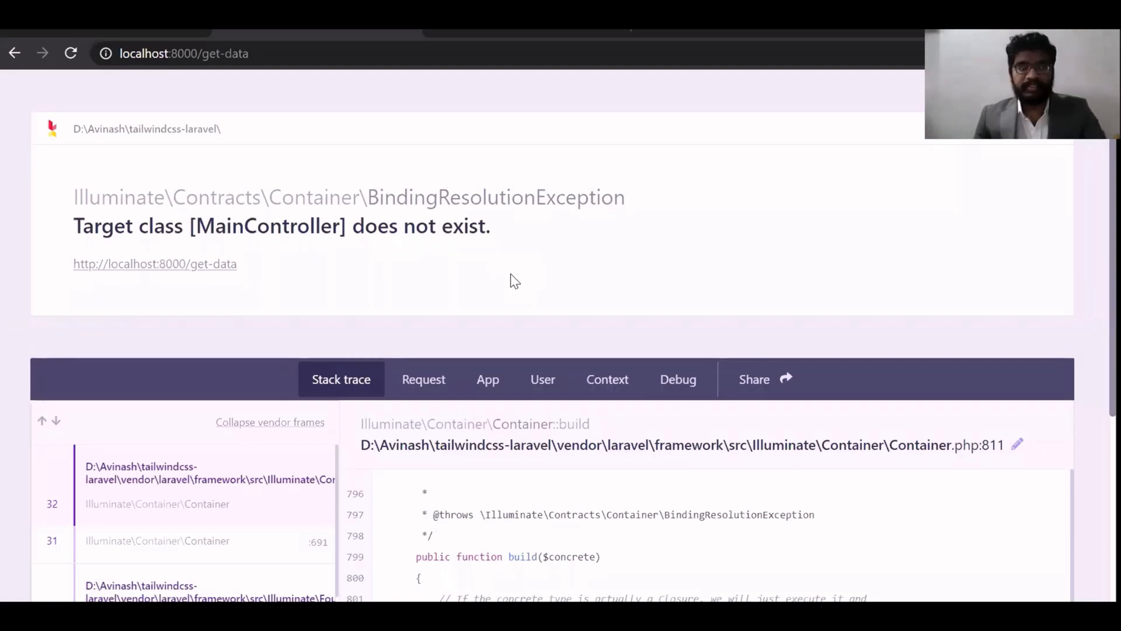
Step: Reload localhost:8000/get-data so it shows the dumped "Hie" output
{"action": "left_click", "coordinate": [70, 52]}
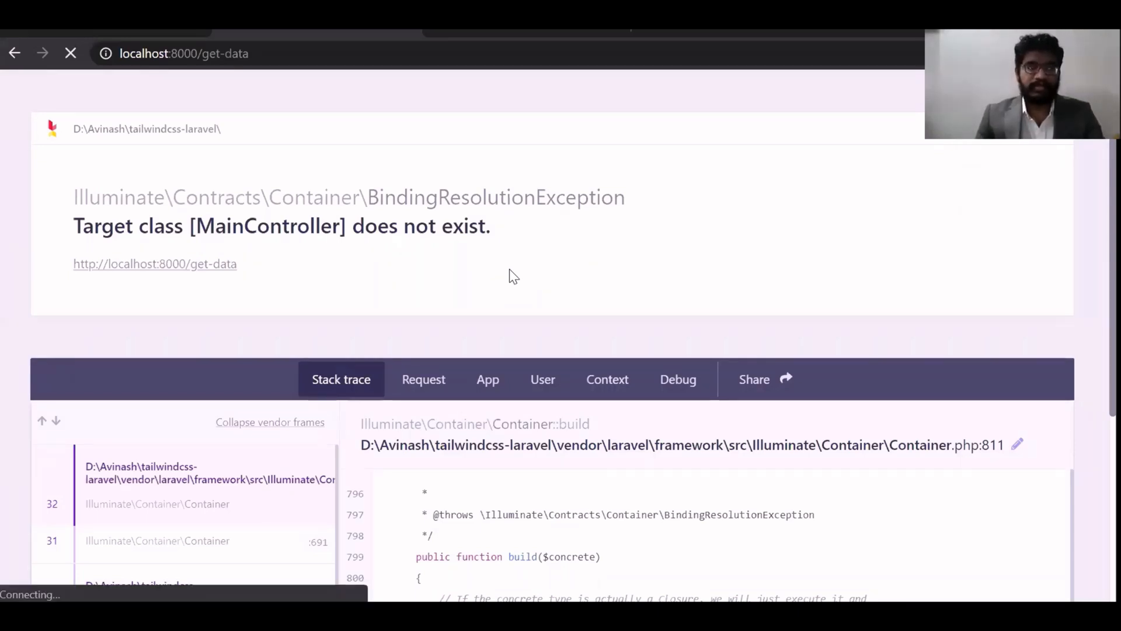
{"action": "left_click", "coordinate": [70, 53]}
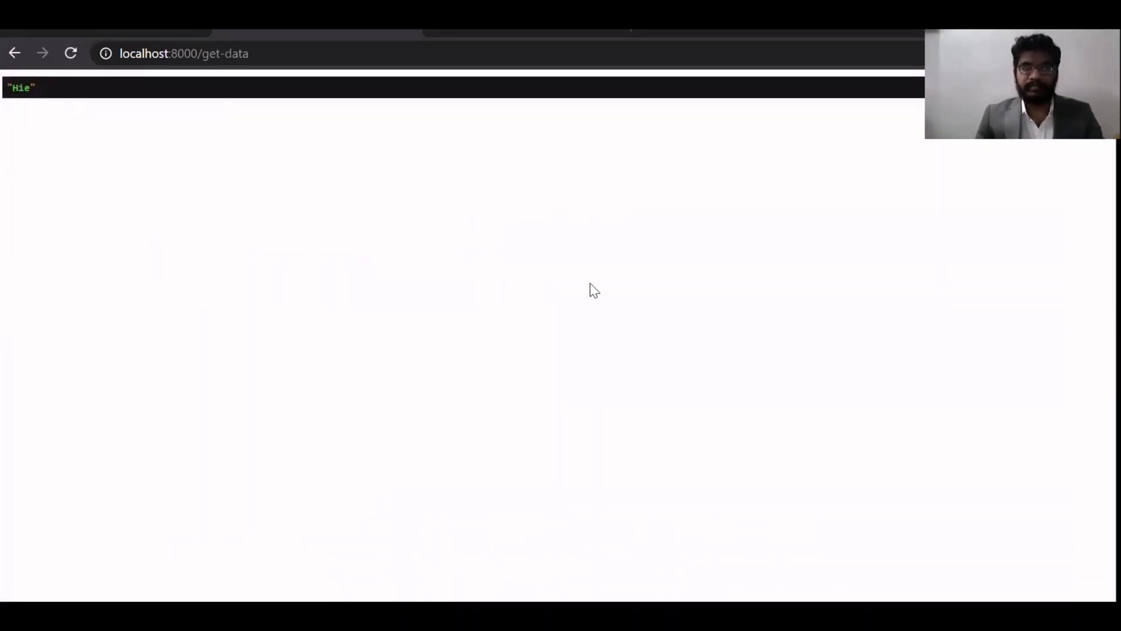